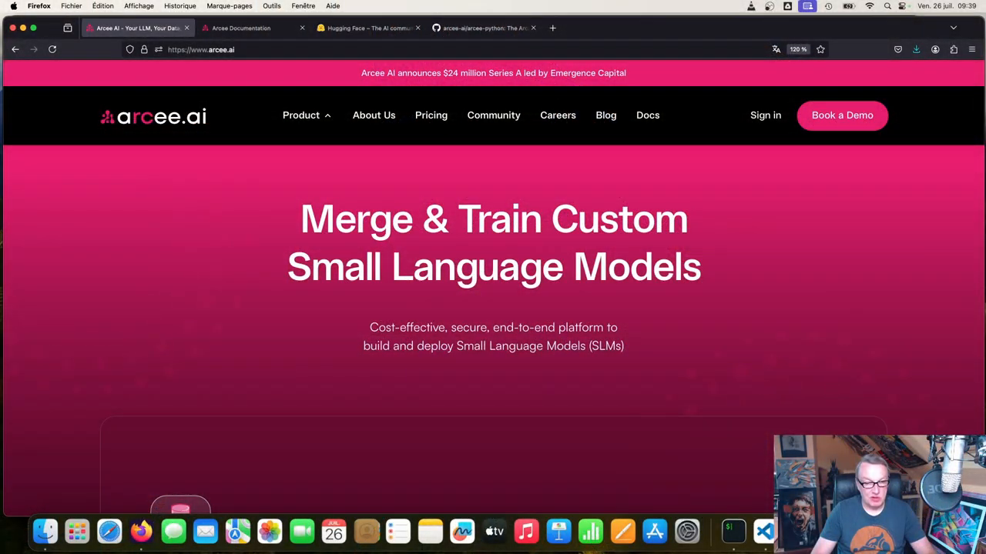
pyautogui.moveTo(778, 206)
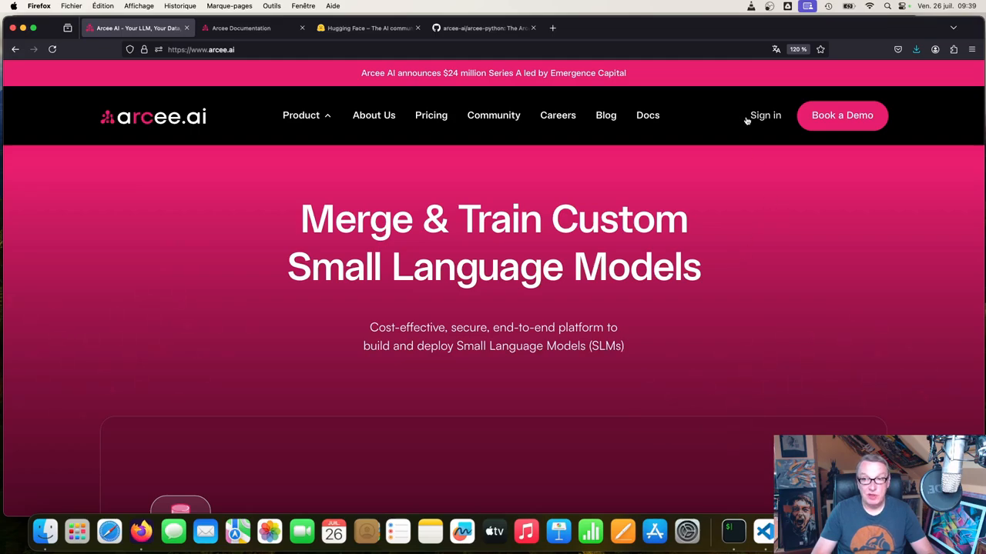
# Log in to the existing Arcee account from arcee.ai to reach the organizations page
pyautogui.click(765, 114)
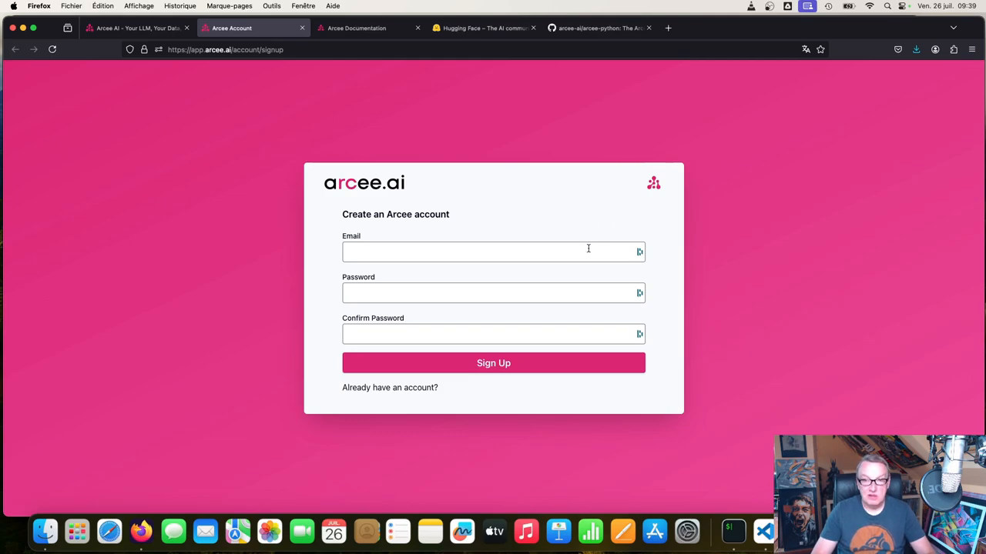
pyautogui.moveTo(602, 310)
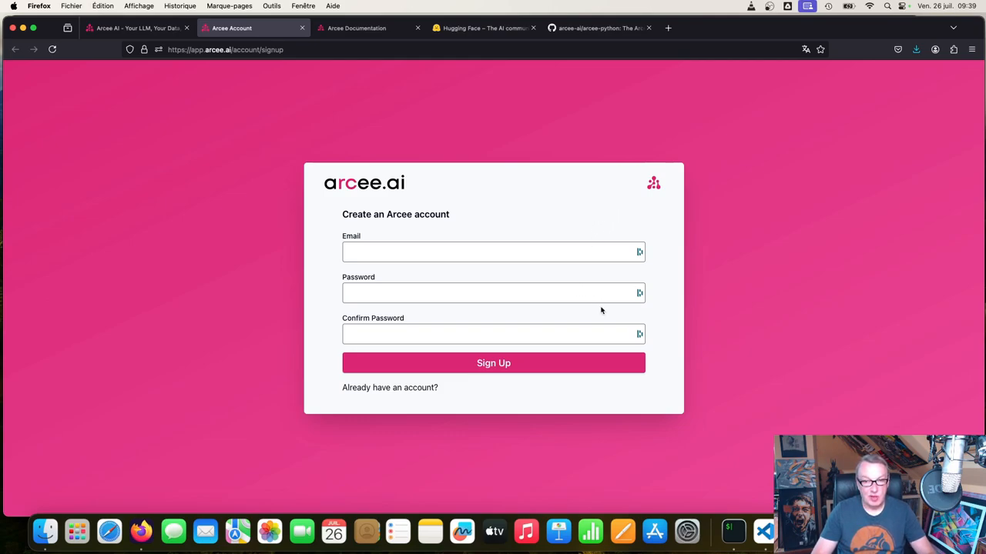
pyautogui.moveTo(389, 387)
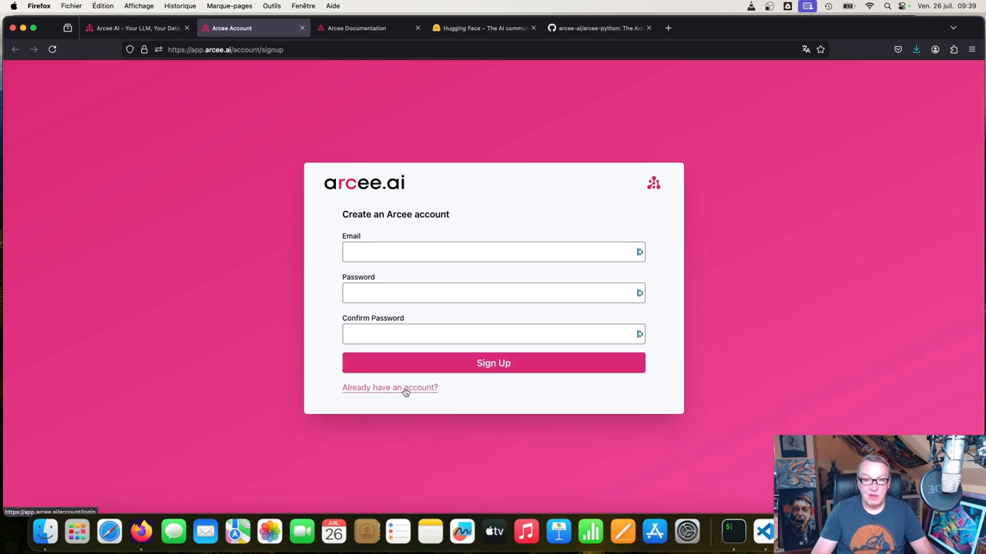
pyautogui.click(390, 387)
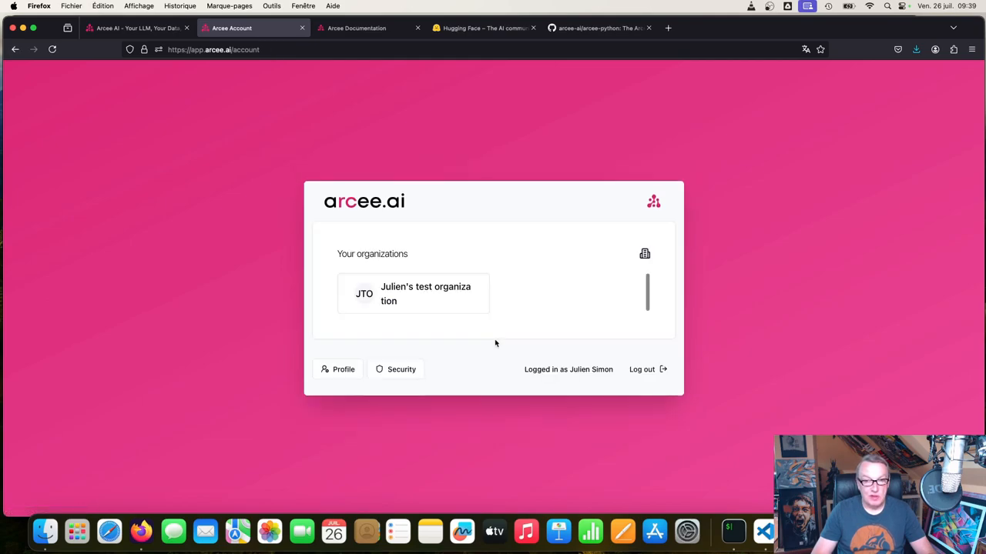
pyautogui.click(413, 293)
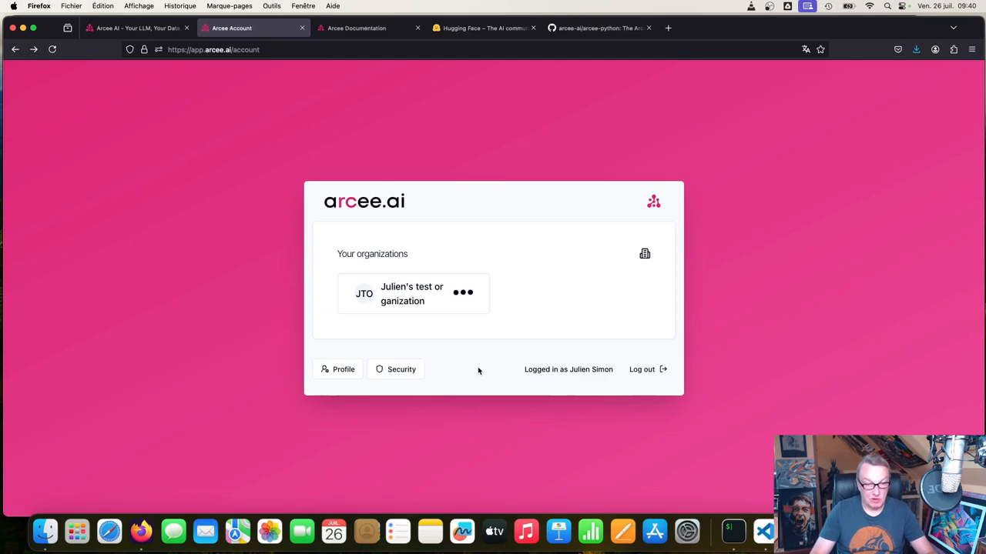
# Enter the test organization's workspace and go to its API Tokens page
pyautogui.click(412, 294)
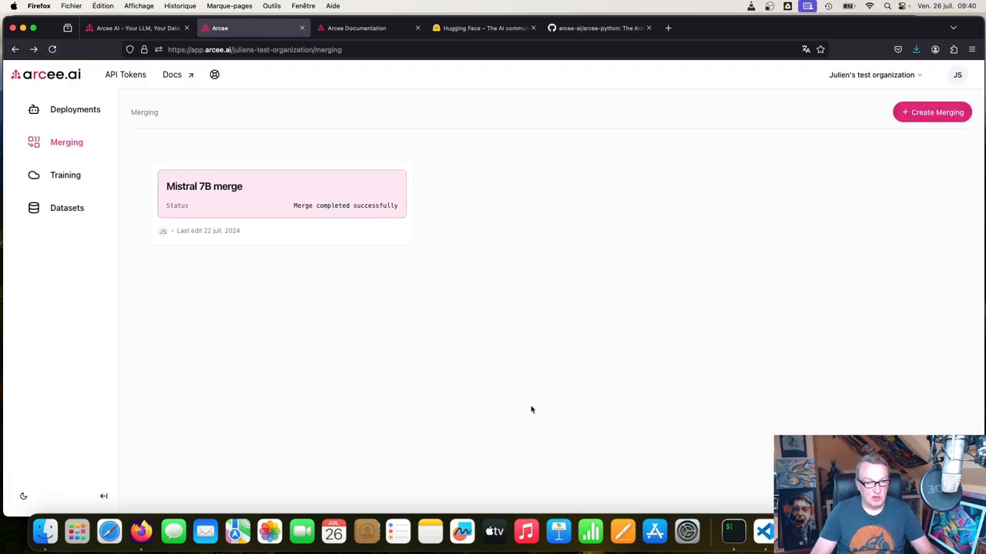
pyautogui.moveTo(135, 85)
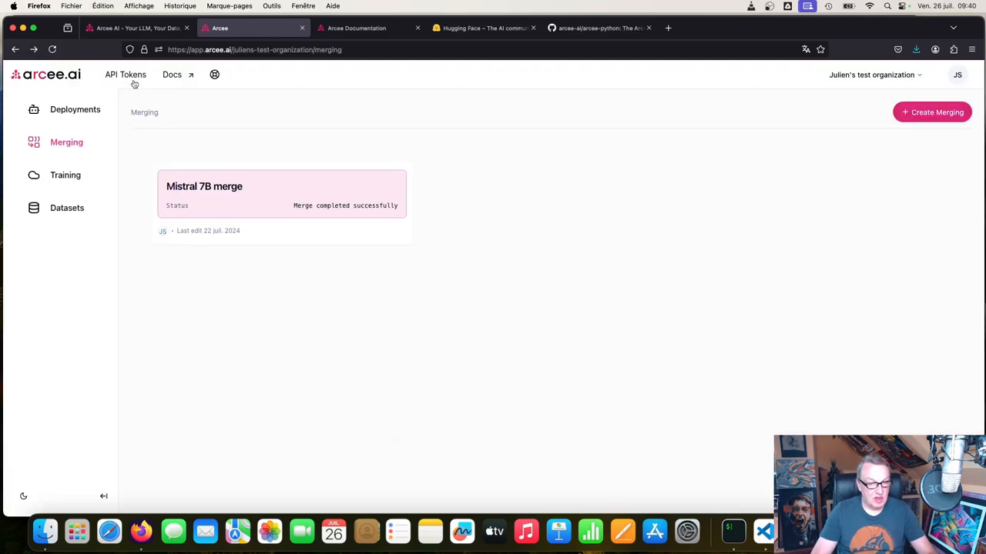
pyautogui.click(125, 74)
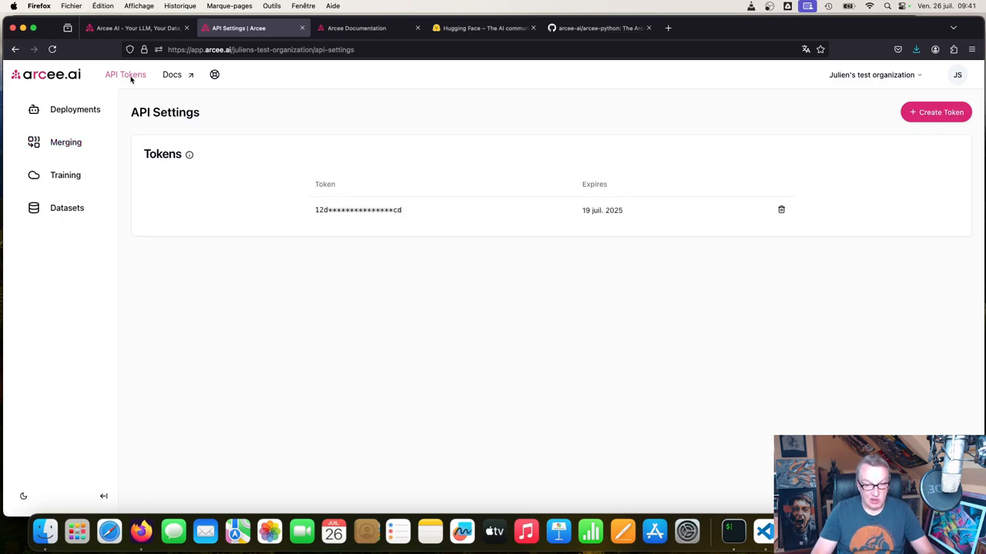
pyautogui.moveTo(242, 162)
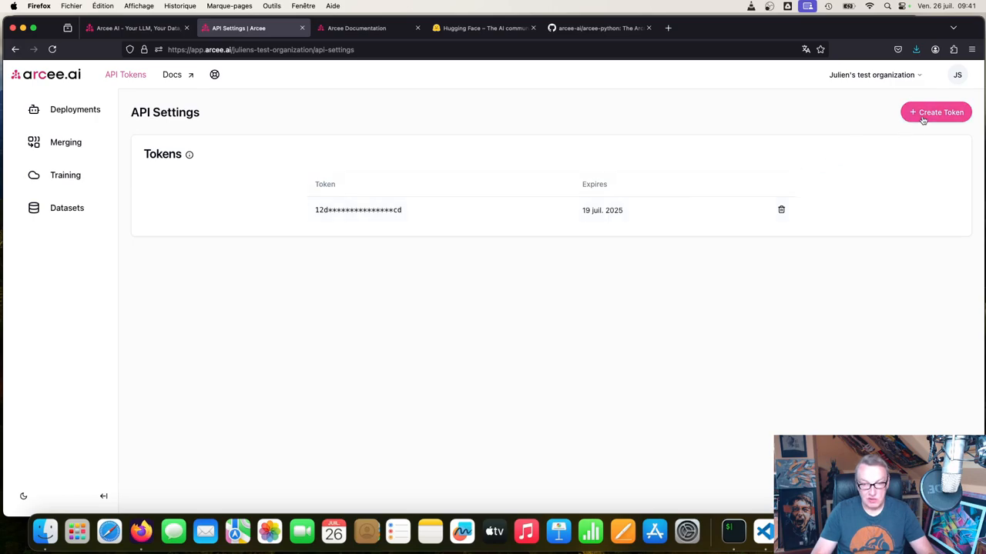
# Create an API token with the default 27 juil. 2025 expiry and copy its value
pyautogui.click(935, 112)
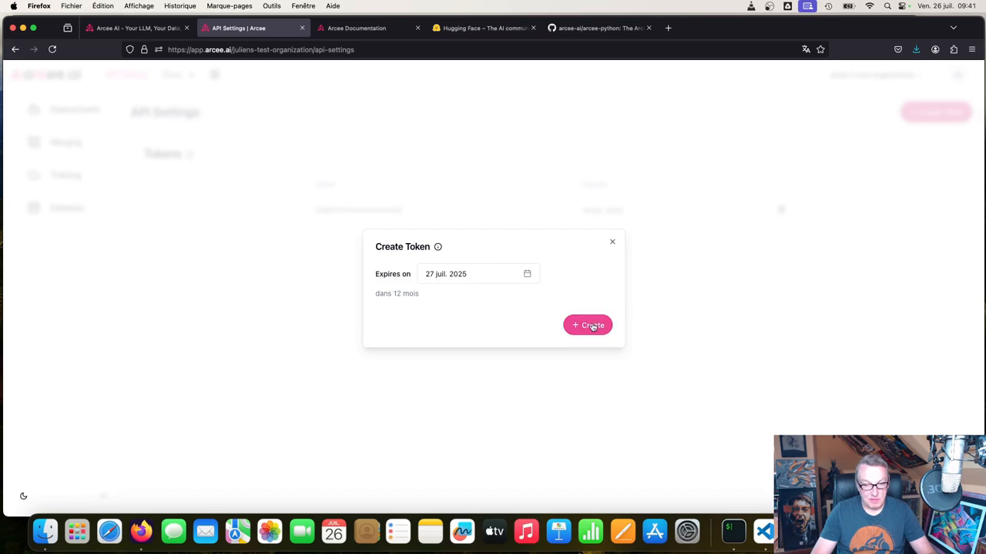
pyautogui.click(588, 325)
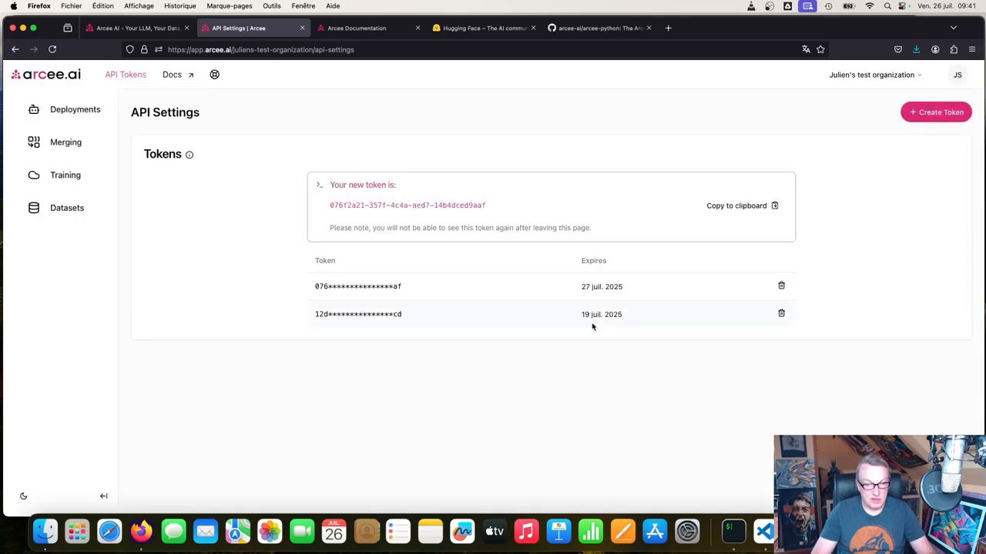
pyautogui.moveTo(539, 269)
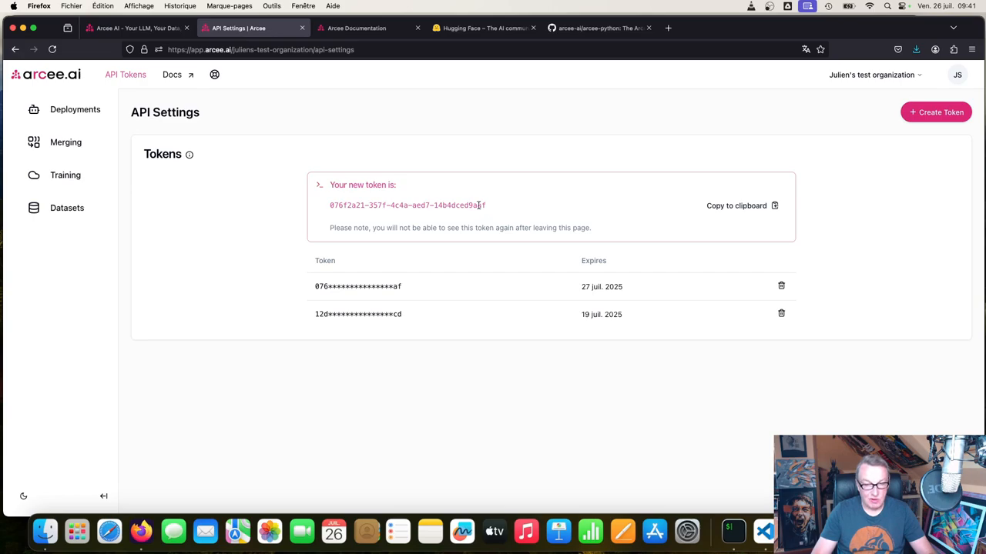
pyautogui.tripleClick(407, 205)
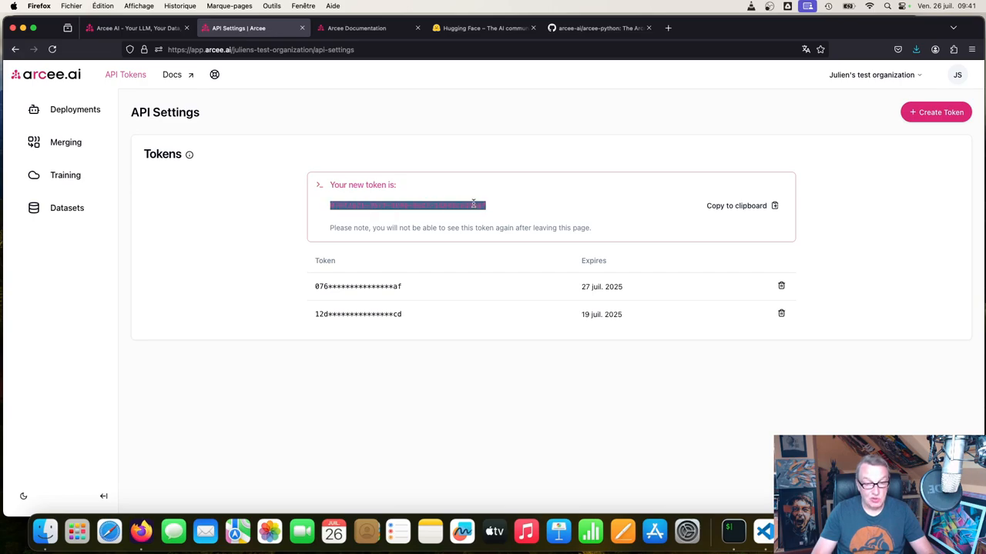
pyautogui.moveTo(691, 208)
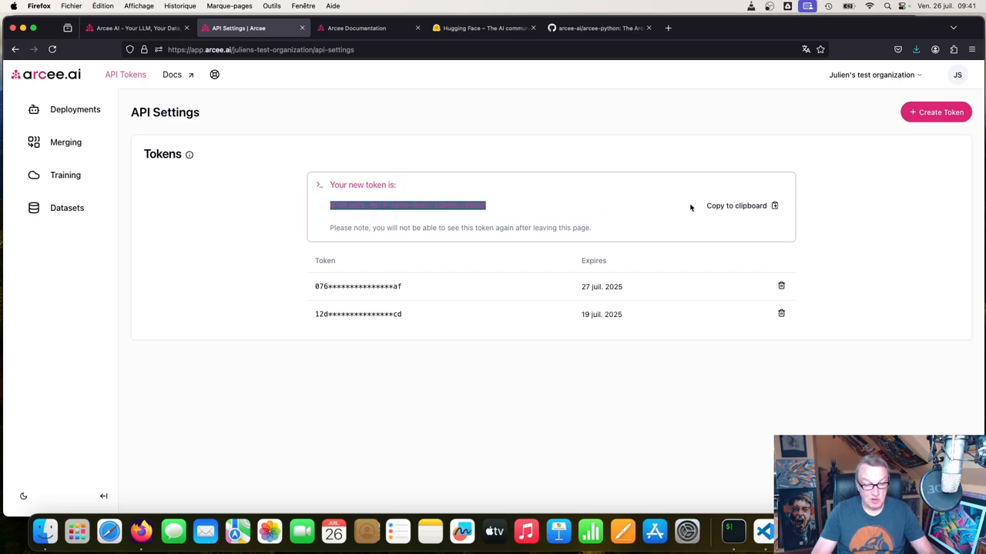
pyautogui.doubleClick(407, 205)
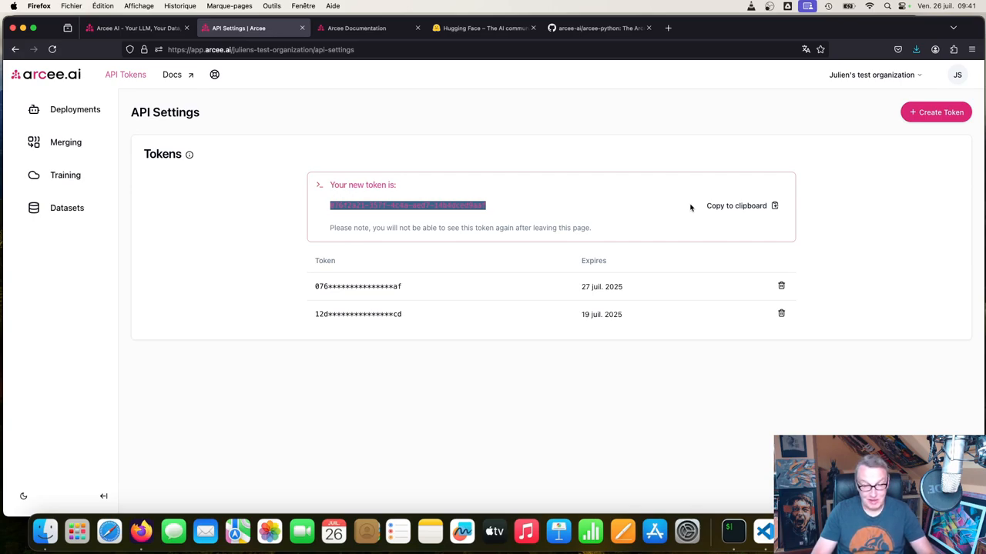
pyautogui.moveTo(653, 507)
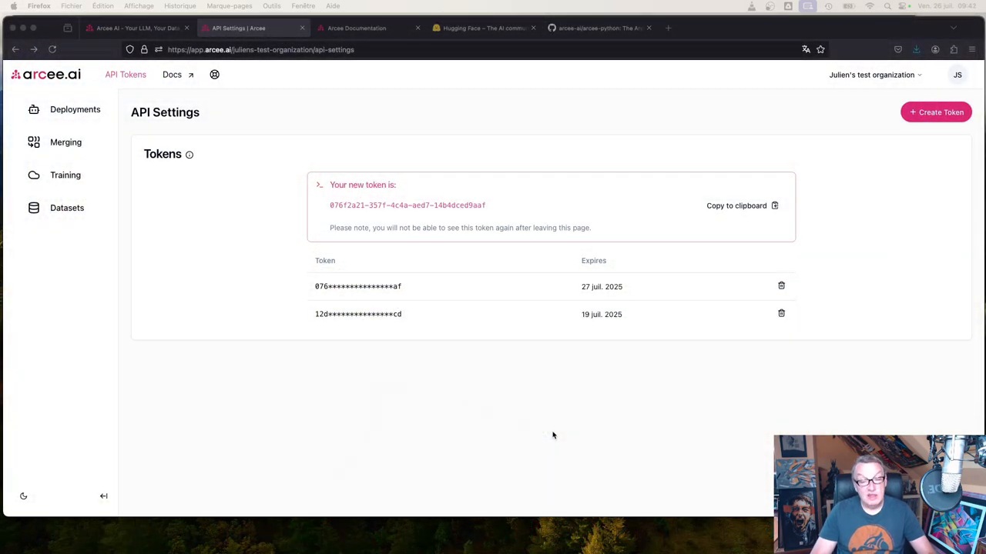
pyautogui.moveTo(429, 205)
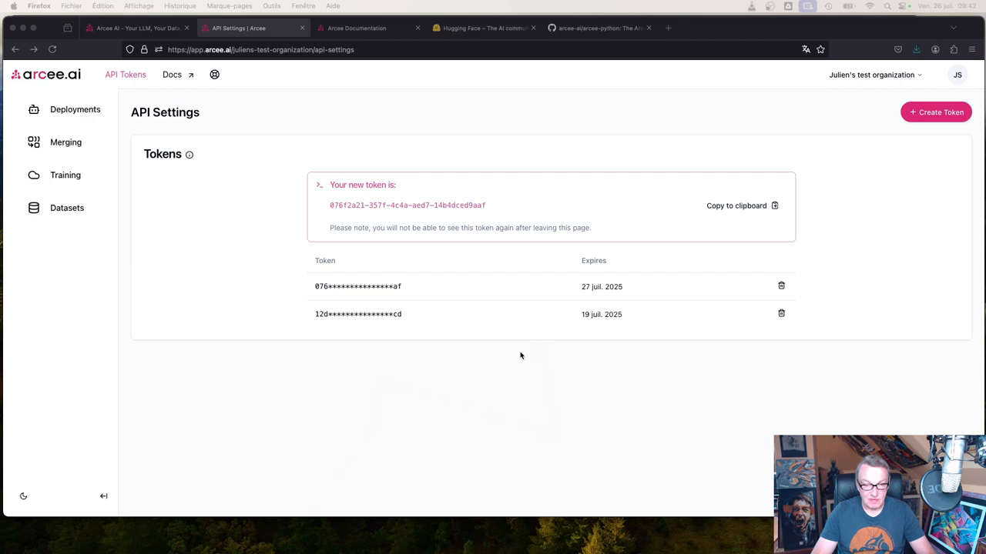
pyautogui.moveTo(412, 398)
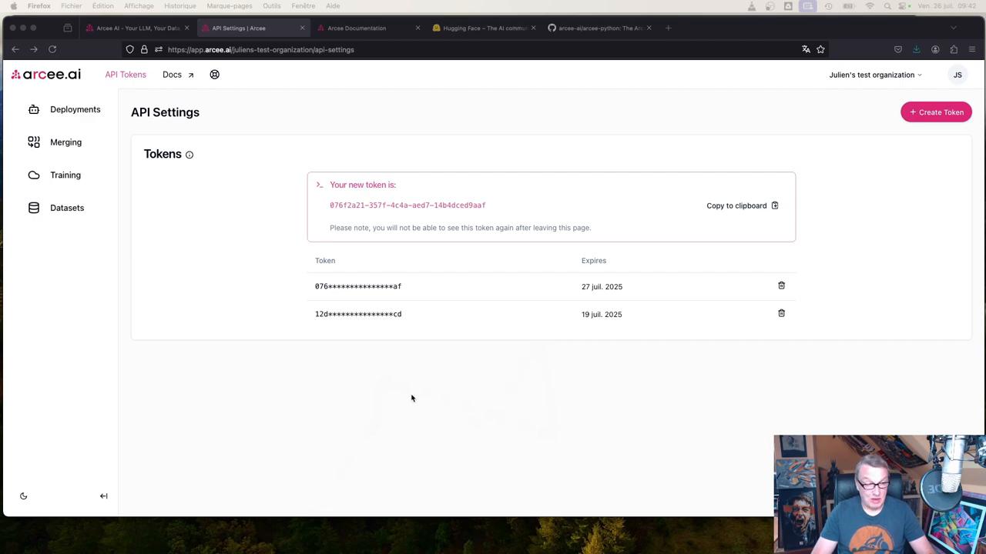
# Fill a new deployment form named "Julien's Llama" with Llama-3-8B-Instruct as the model
pyautogui.click(74, 109)
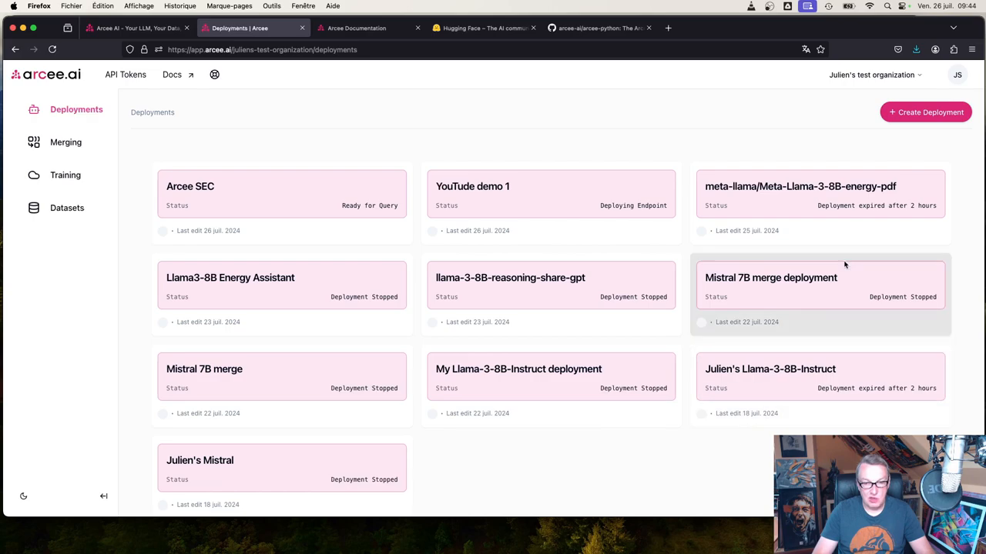
pyautogui.click(924, 112)
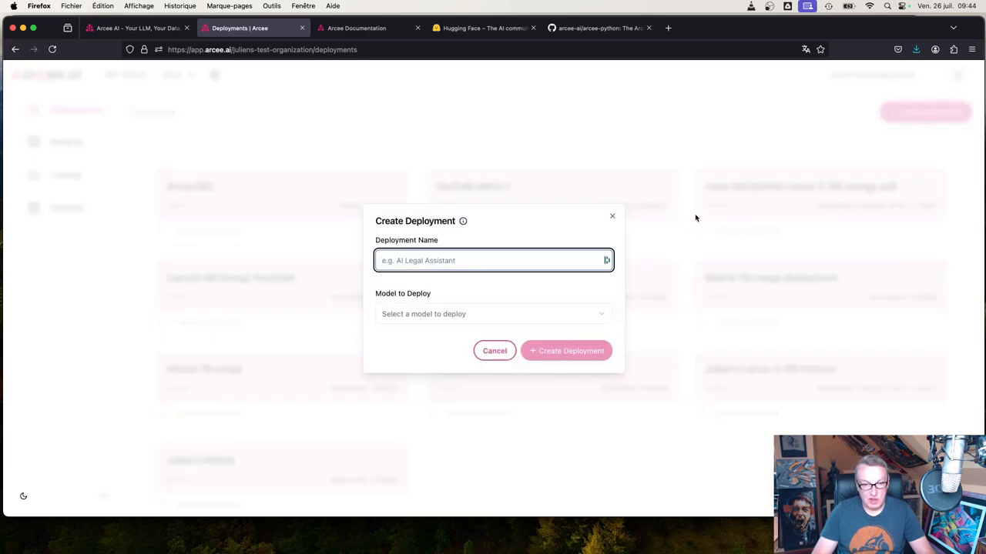
pyautogui.moveTo(560, 313)
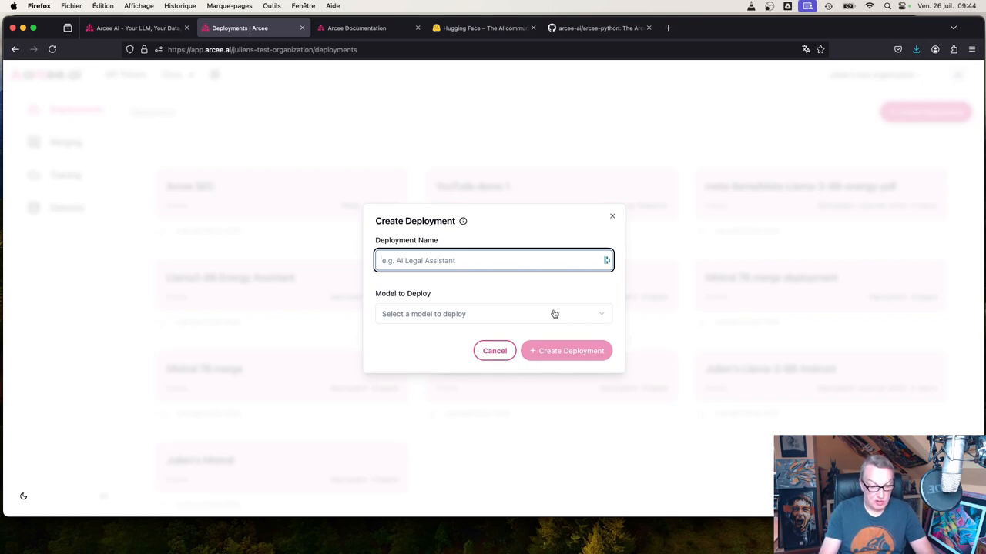
pyautogui.write('Julien')
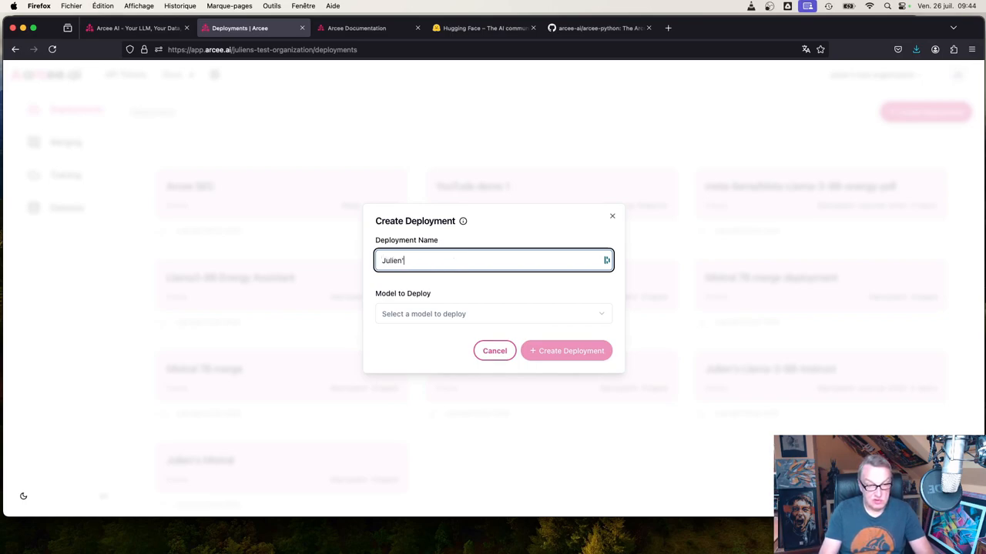
pyautogui.write("'s")
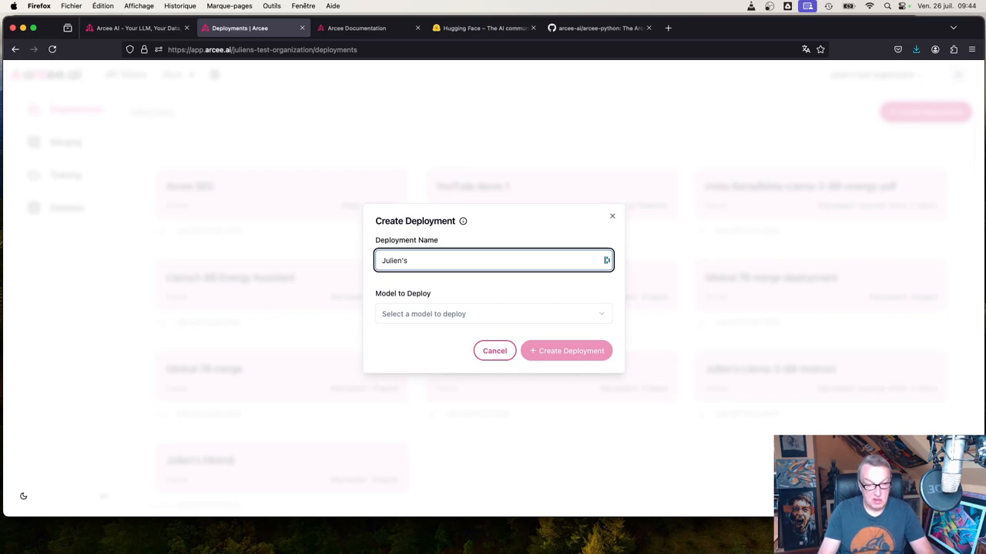
pyautogui.write('Llama')
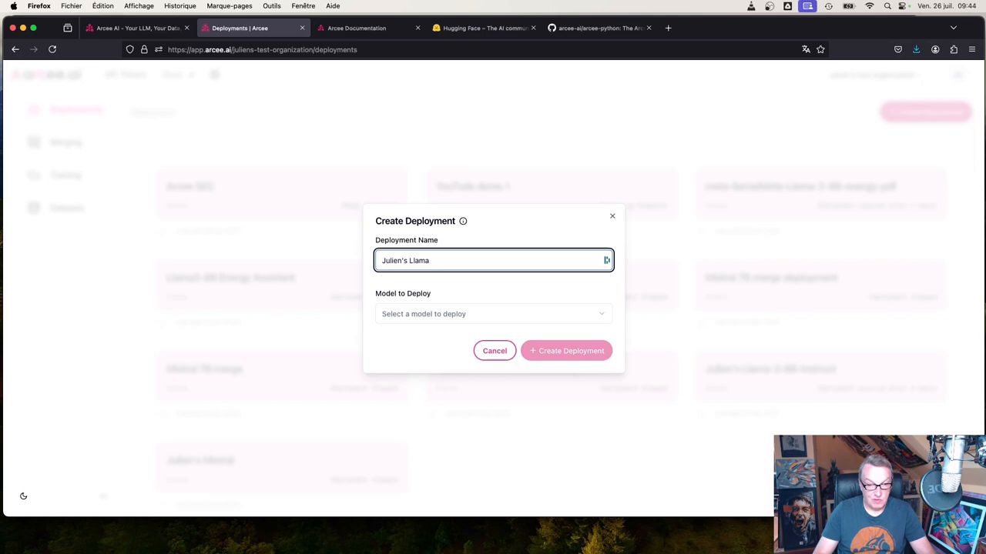
pyautogui.click(493, 314)
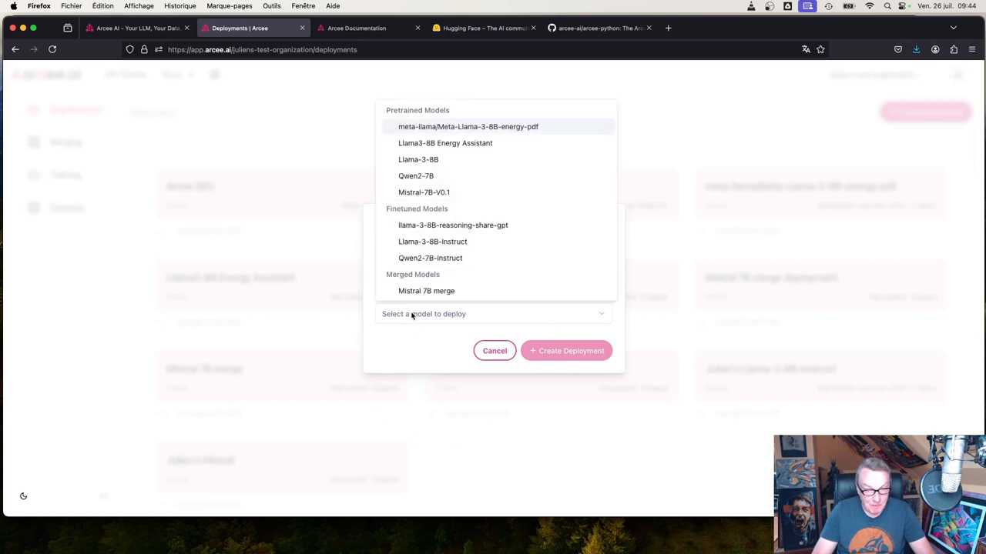
pyautogui.moveTo(447, 133)
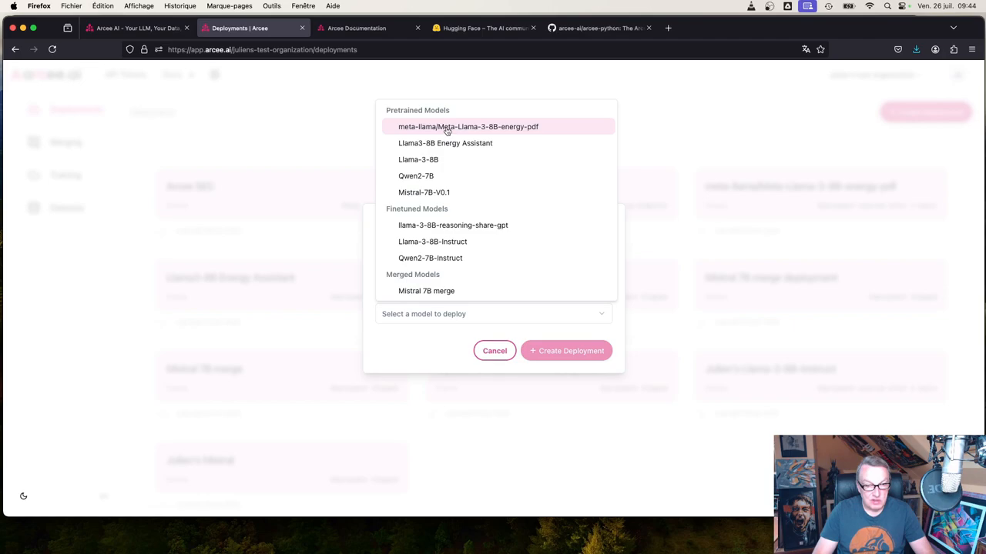
pyautogui.moveTo(470, 204)
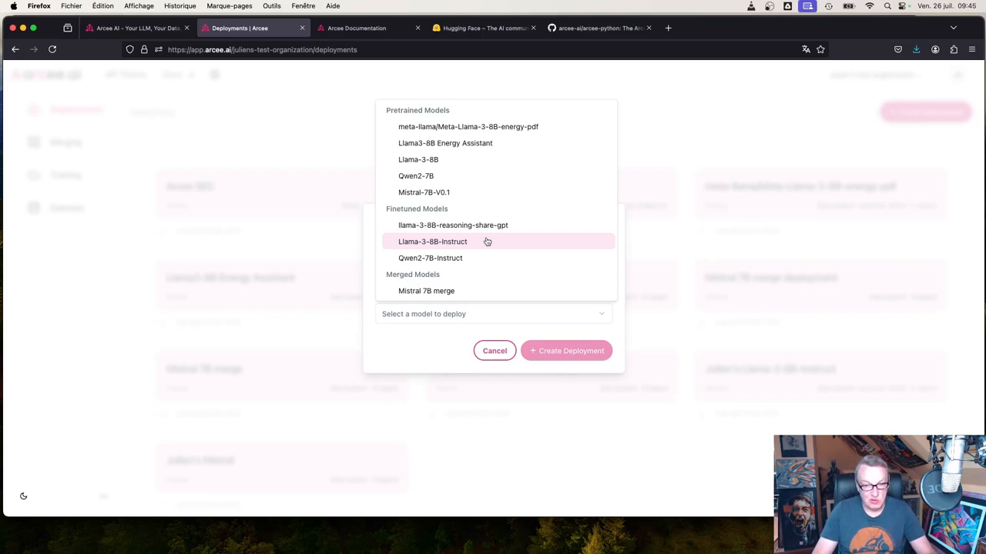
pyautogui.moveTo(482, 245)
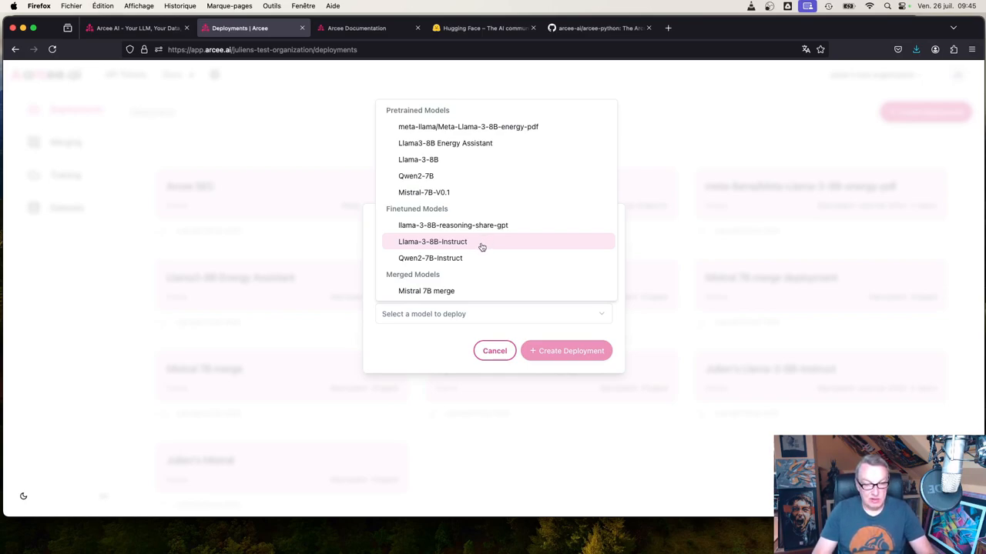
pyautogui.click(432, 242)
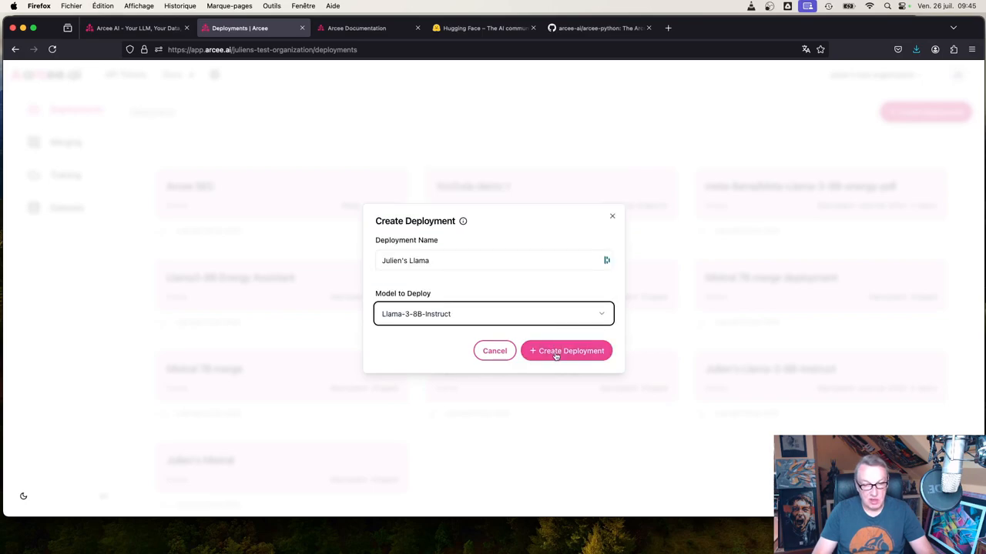
# Submit the "Julien's Llama" deployment so its endpoint begins deploying
pyautogui.click(566, 351)
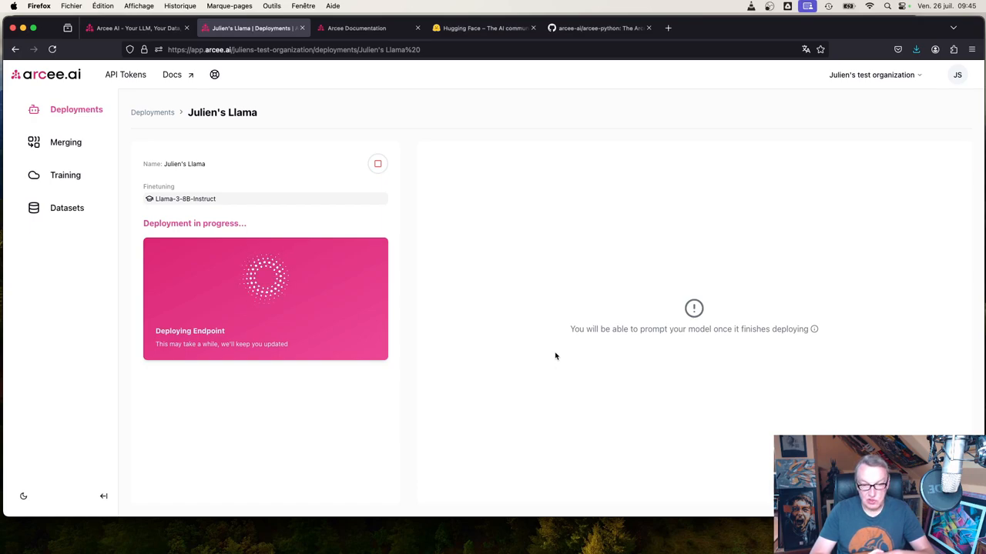
pyautogui.moveTo(733, 264)
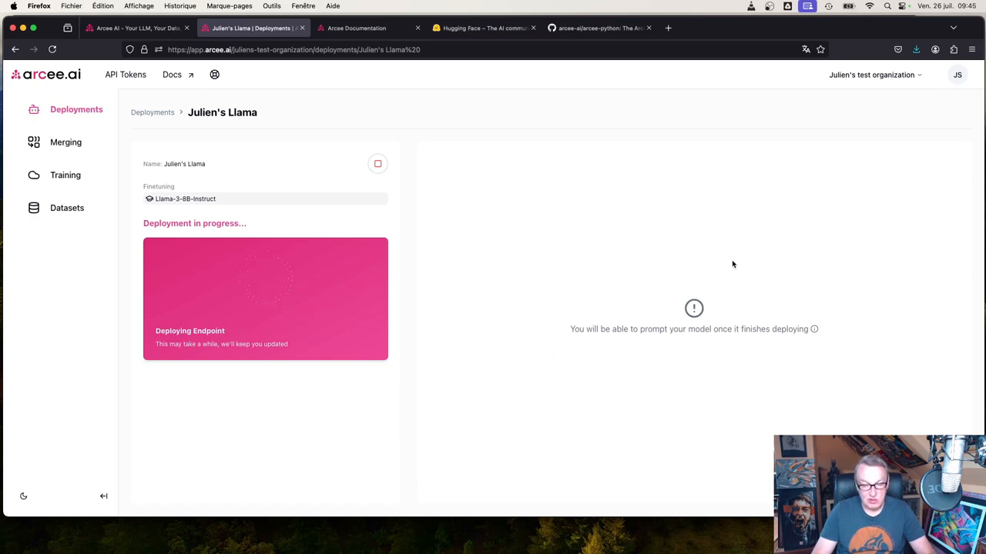
pyautogui.moveTo(728, 278)
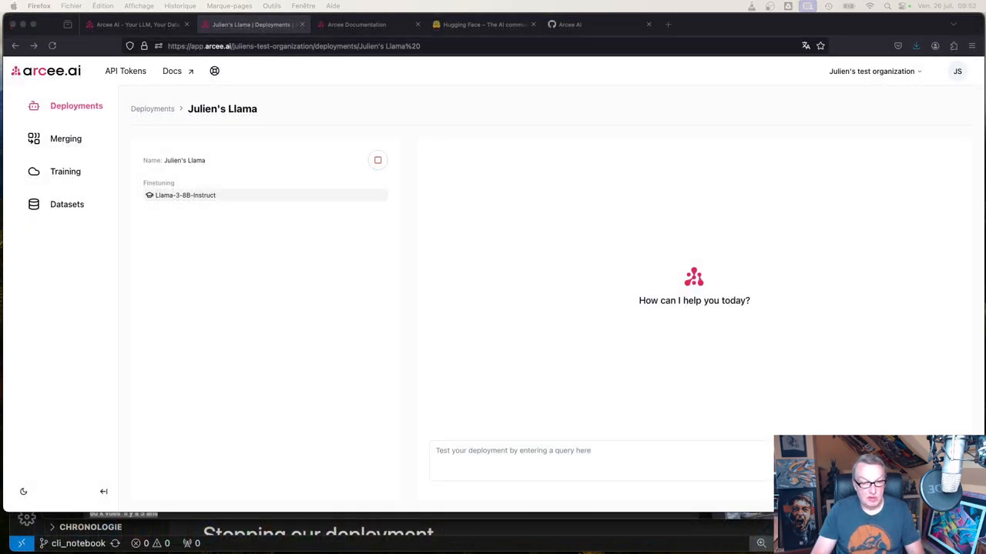
# Send the question "How did Alan Turing break the Enigma code?" to Julien's Llama
pyautogui.click(601, 460)
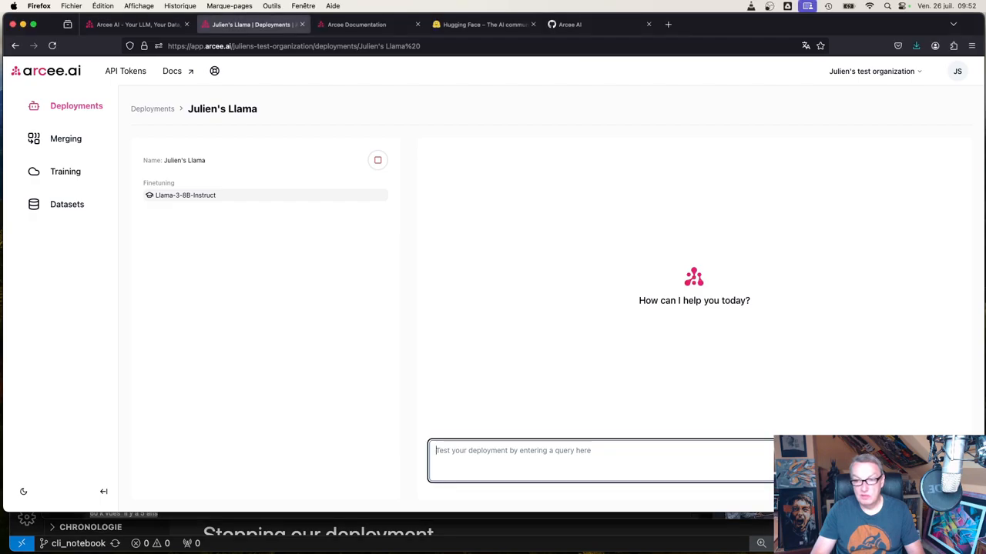
pyautogui.write('How did Alan Turing break the Enigma code?')
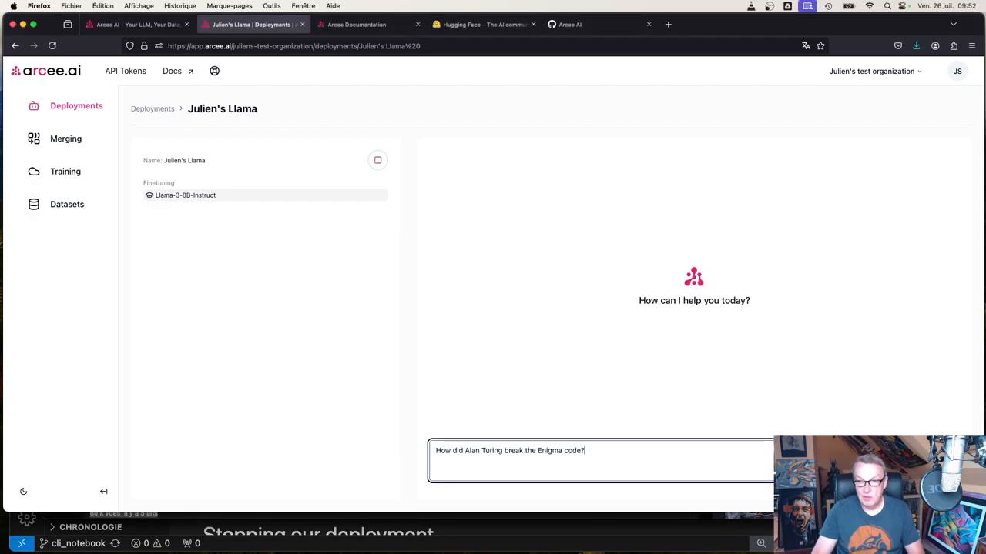
pyautogui.press('Return')
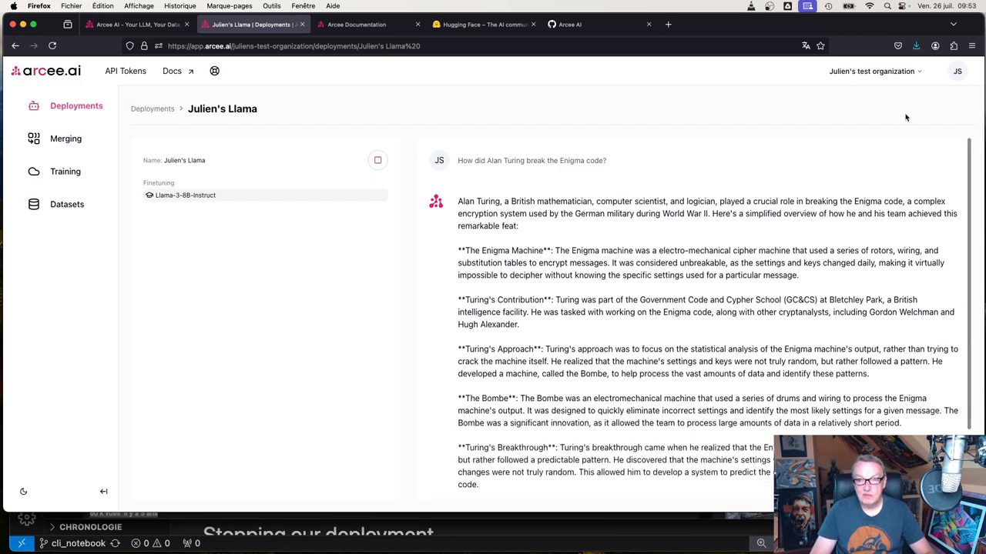
pyautogui.scroll(-3)
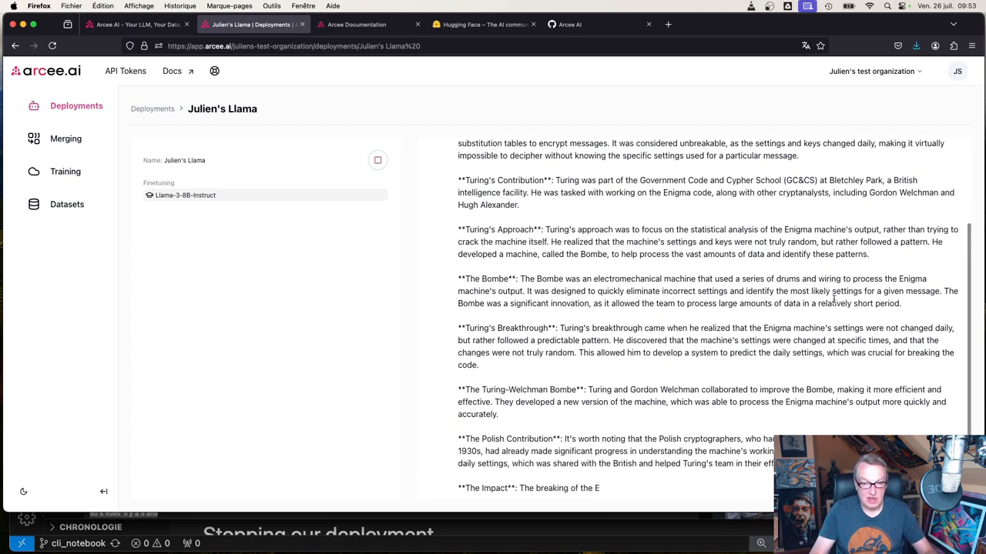
pyautogui.scroll(-3)
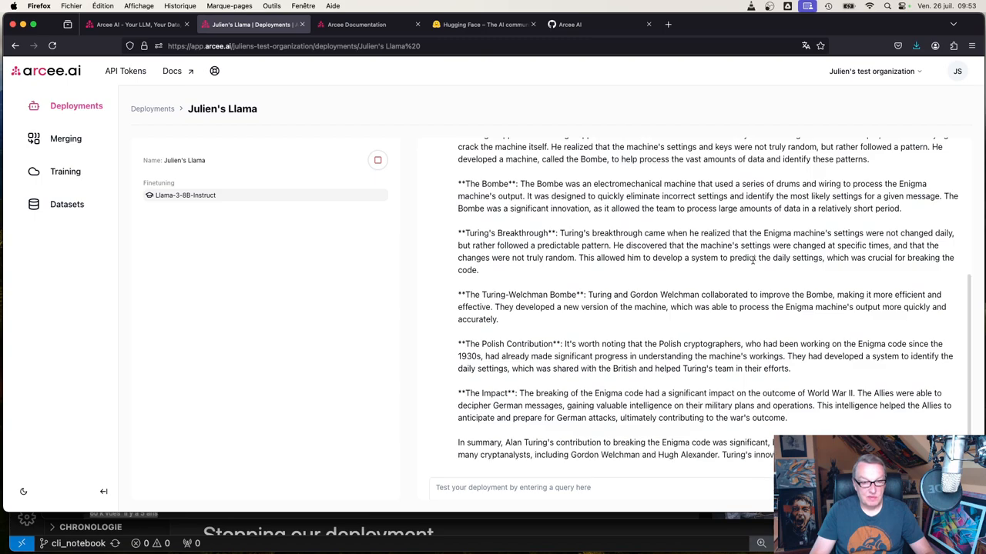
pyautogui.scroll(3)
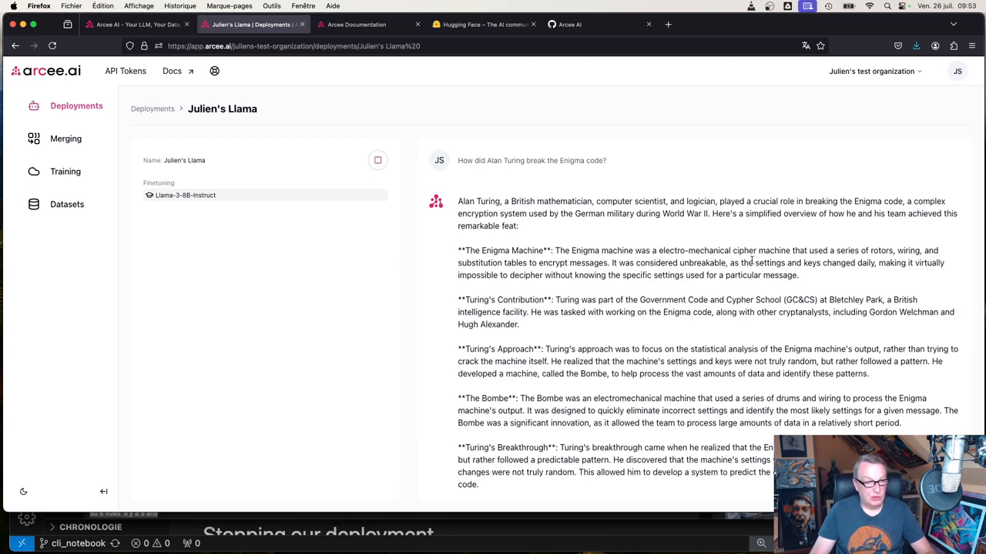
pyautogui.moveTo(746, 241)
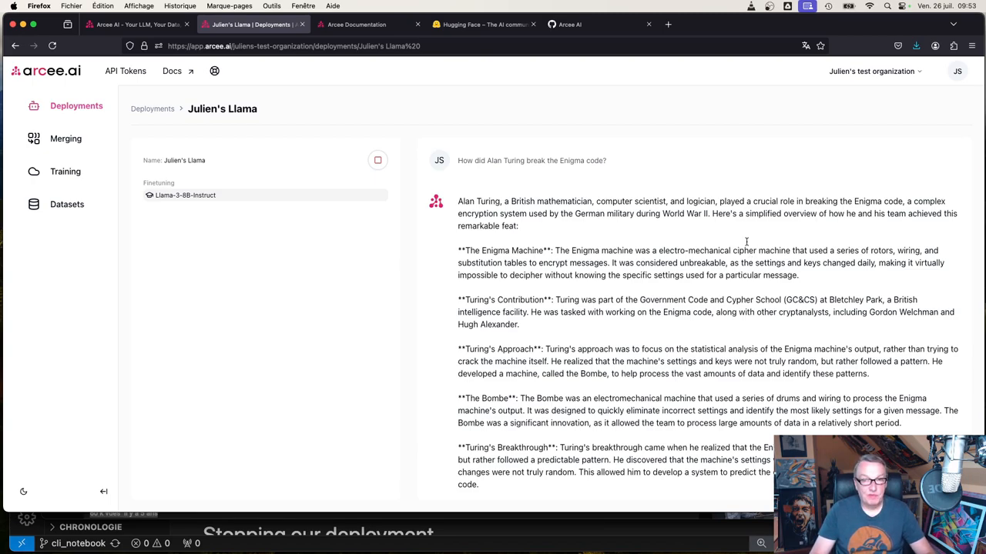
pyautogui.moveTo(688, 183)
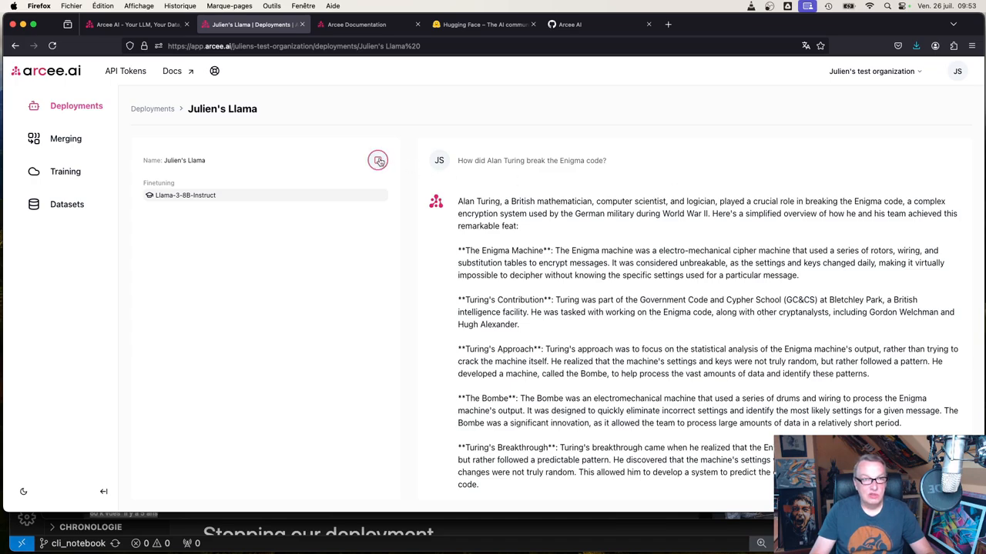
# Stop the Julien's Llama deployment and confirm in the dialog
pyautogui.click(377, 160)
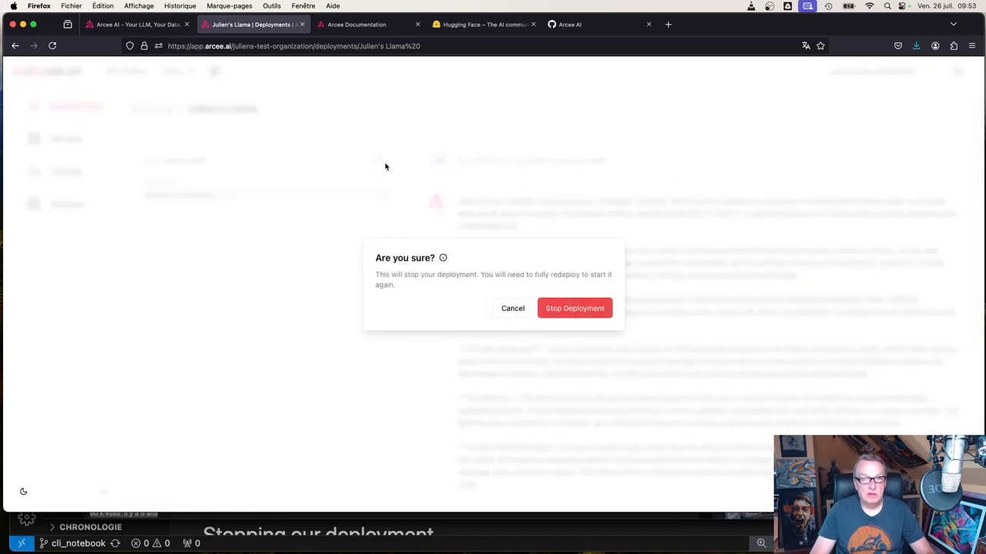
pyautogui.click(575, 308)
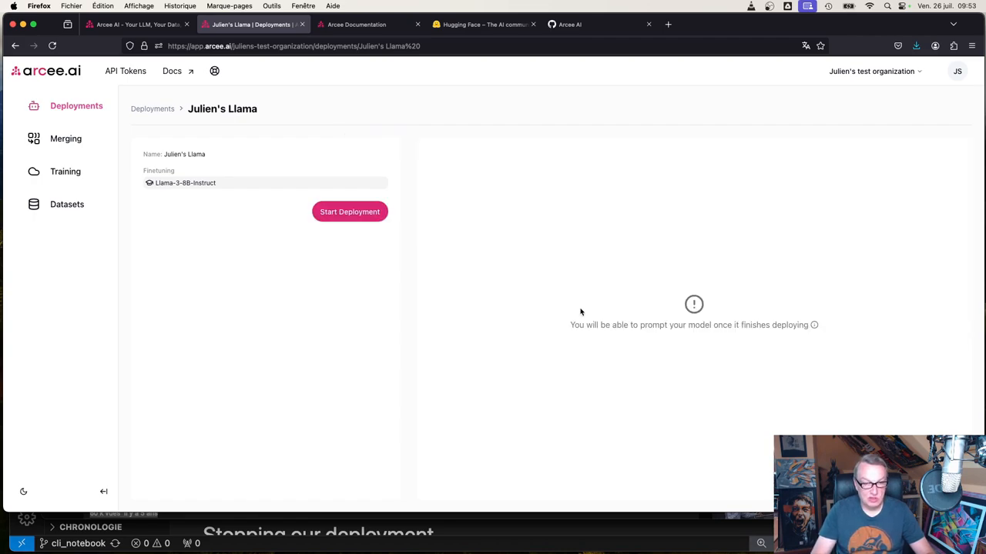
pyautogui.moveTo(389, 139)
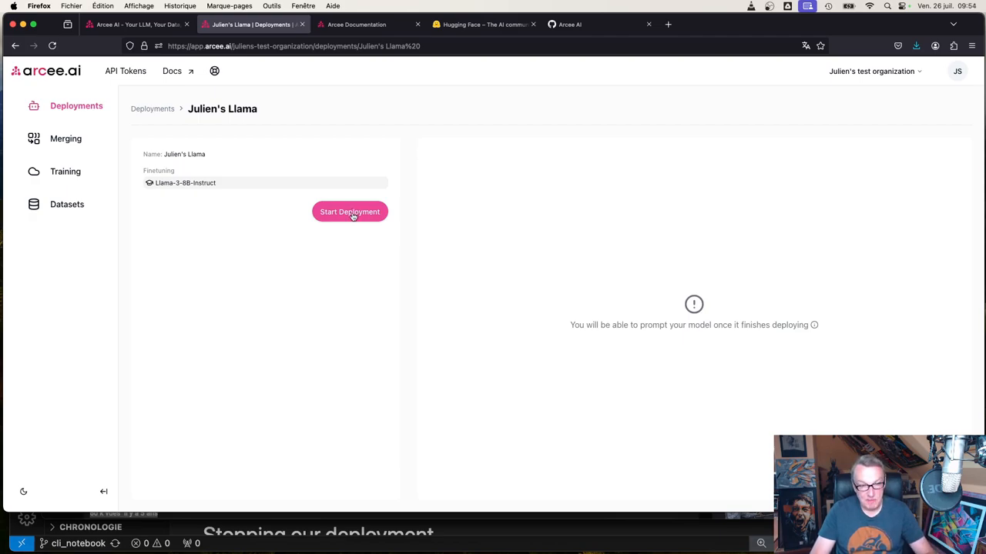
pyautogui.moveTo(345, 277)
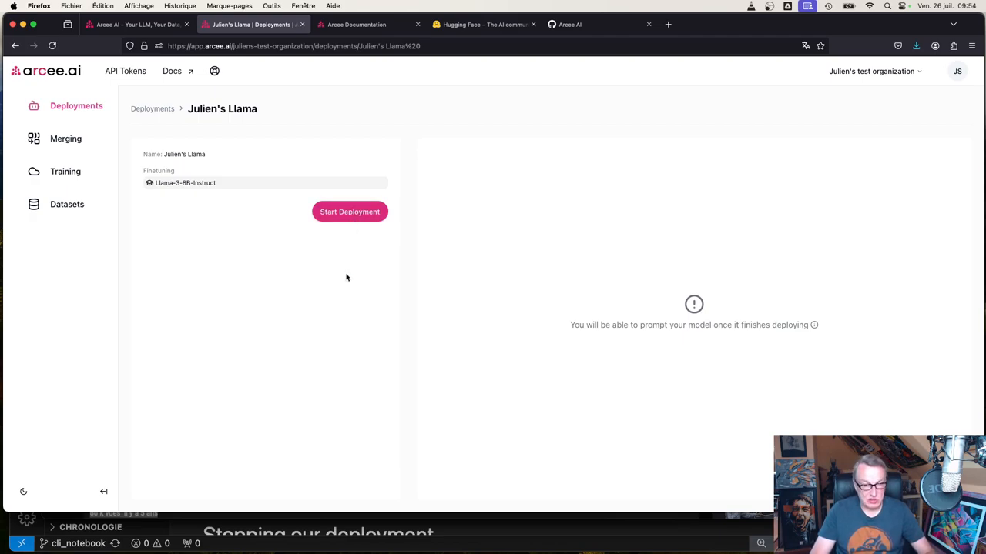
pyautogui.moveTo(344, 286)
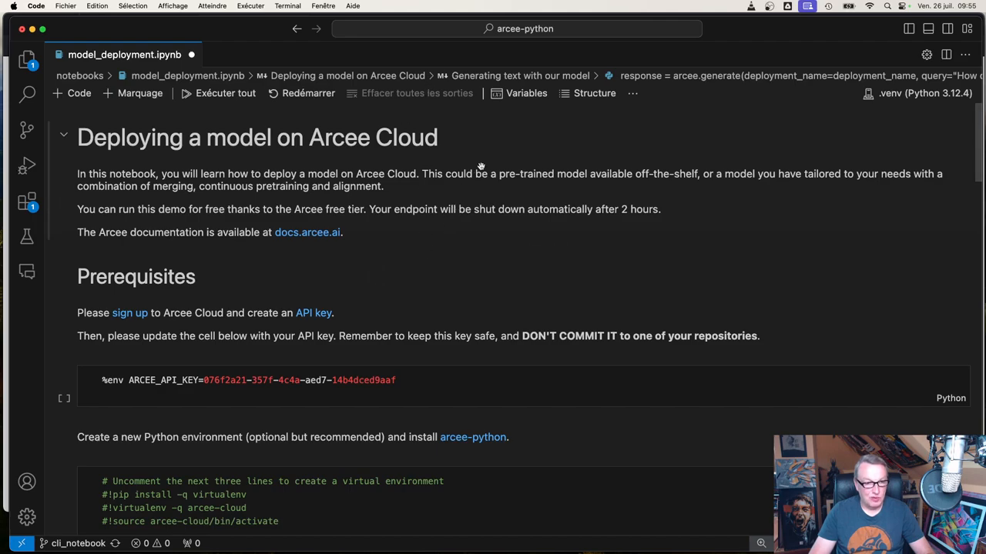
# Scroll through model_deployment.ipynb past the API key, arcee-py install and import cells
pyautogui.scroll(-3)
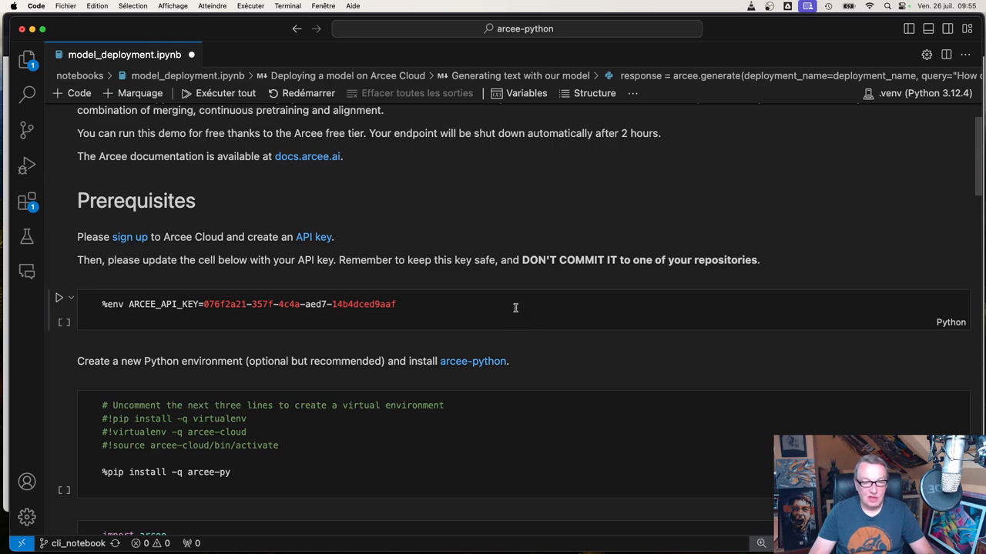
pyautogui.doubleClick(364, 304)
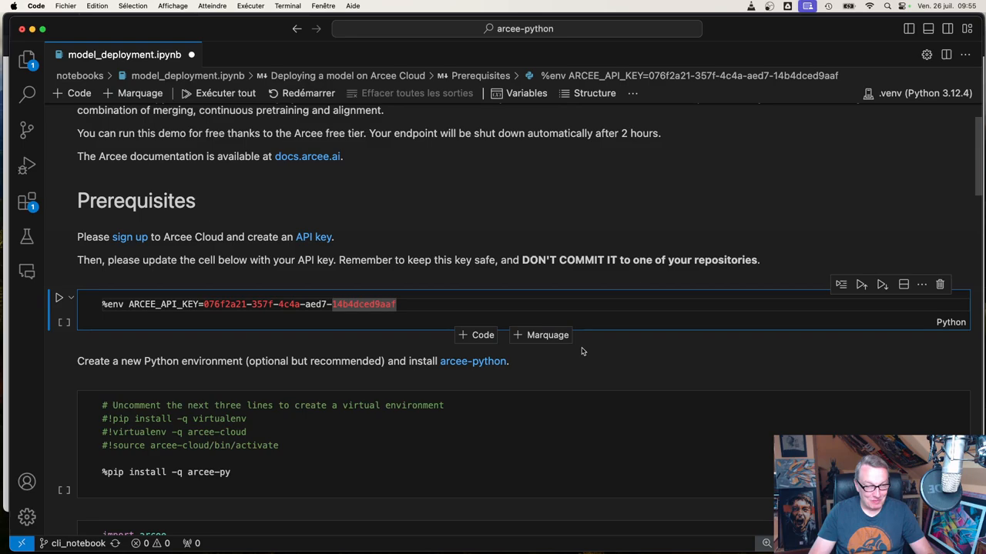
pyautogui.moveTo(379, 382)
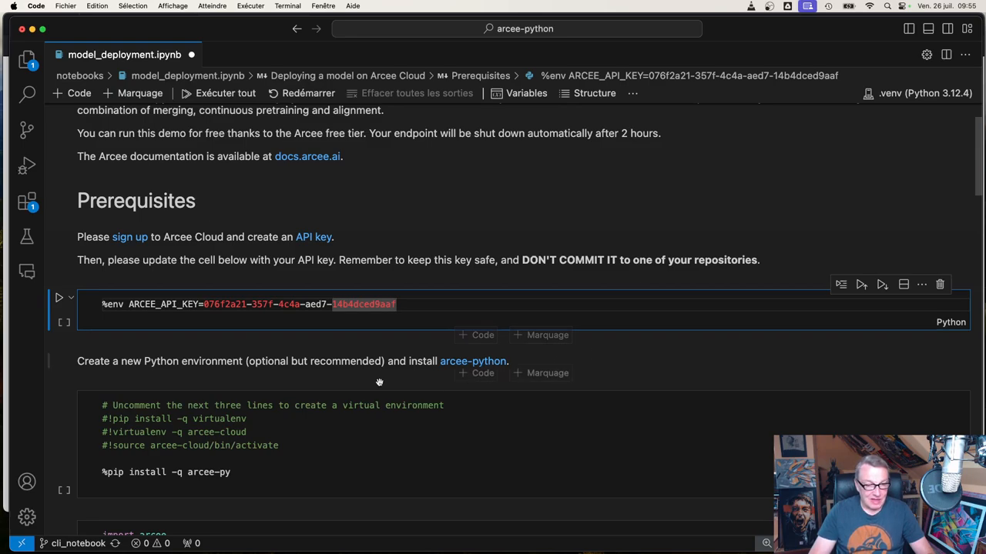
pyautogui.scroll(-3)
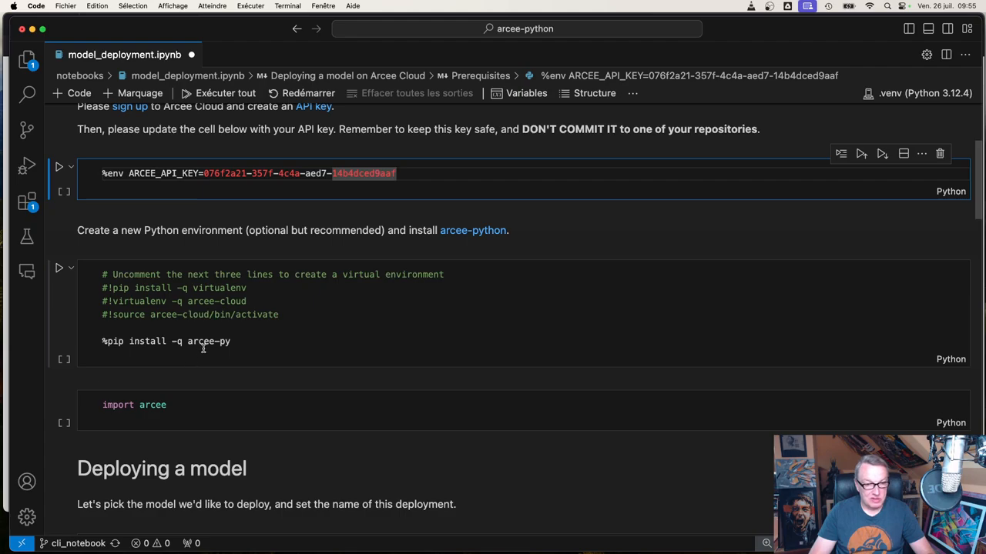
pyautogui.moveTo(139, 302)
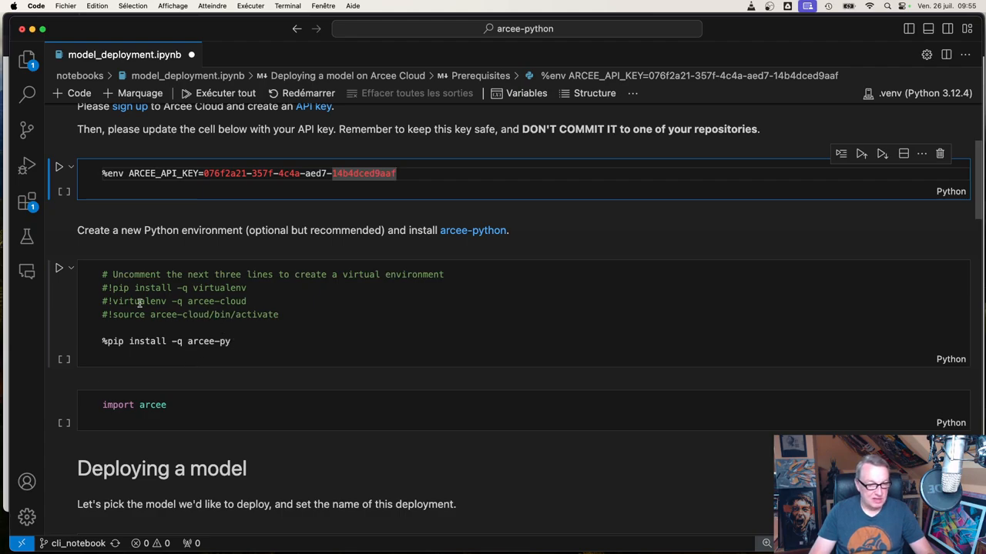
pyautogui.moveTo(304, 322)
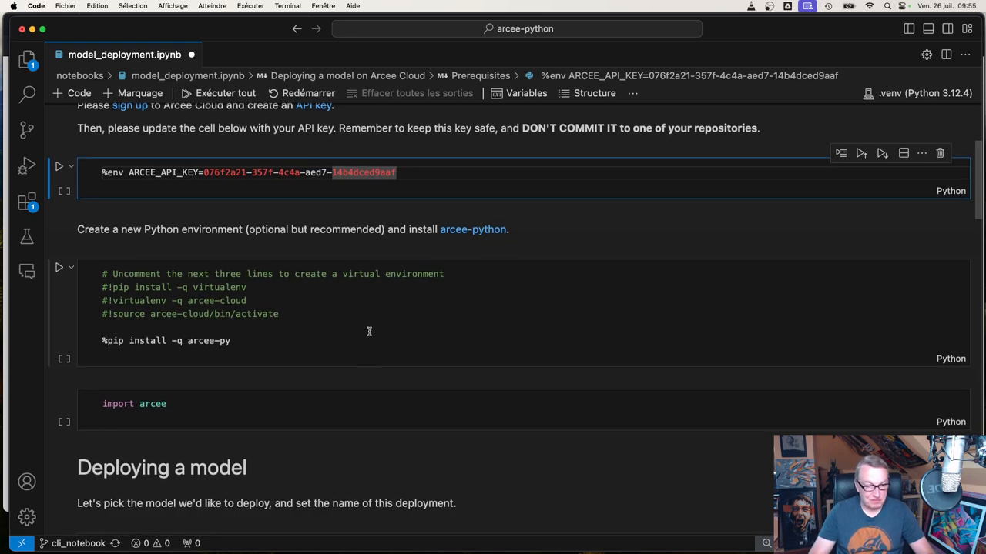
pyautogui.scroll(-3)
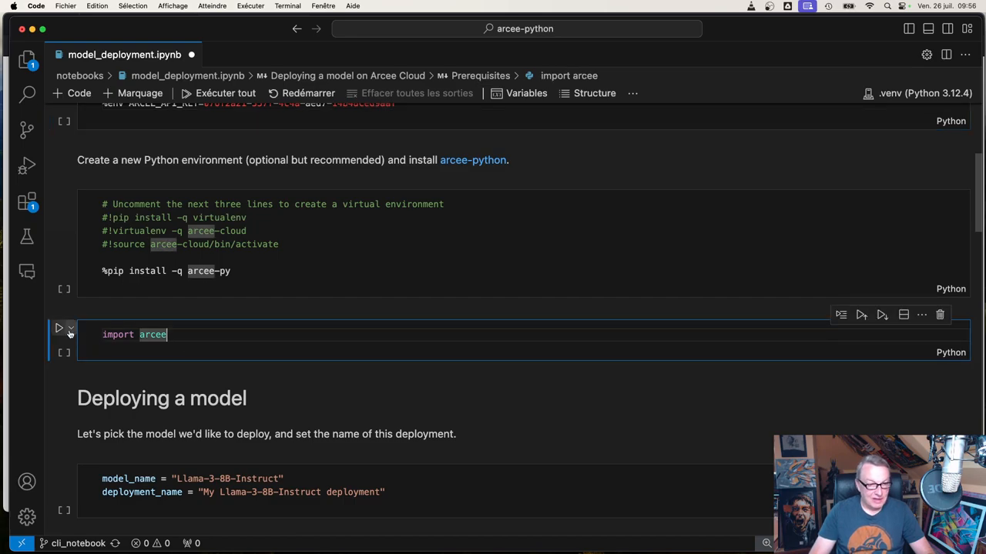
# Run the cell setting the Llama-3-8B-Instruct model name and deployment name
pyautogui.click(59, 328)
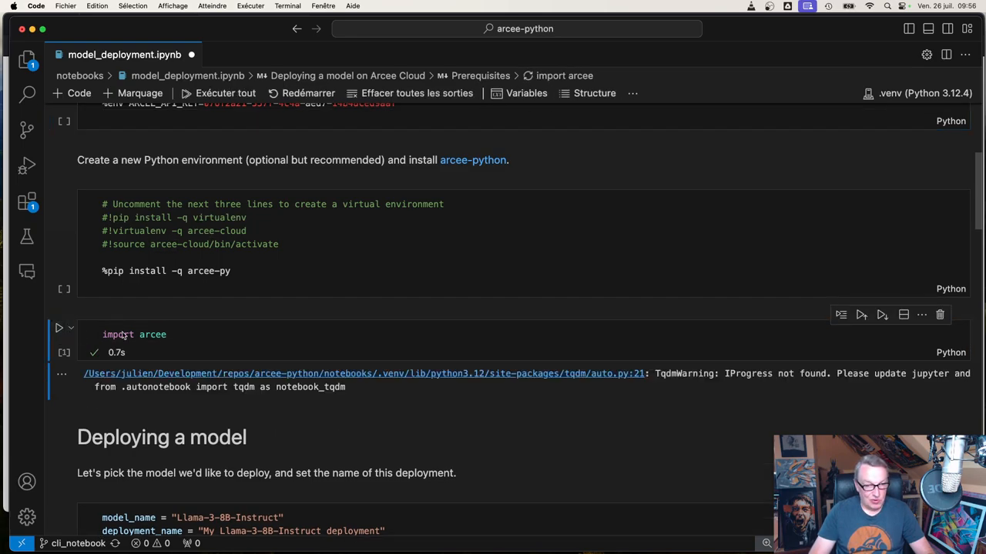
pyautogui.scroll(-3)
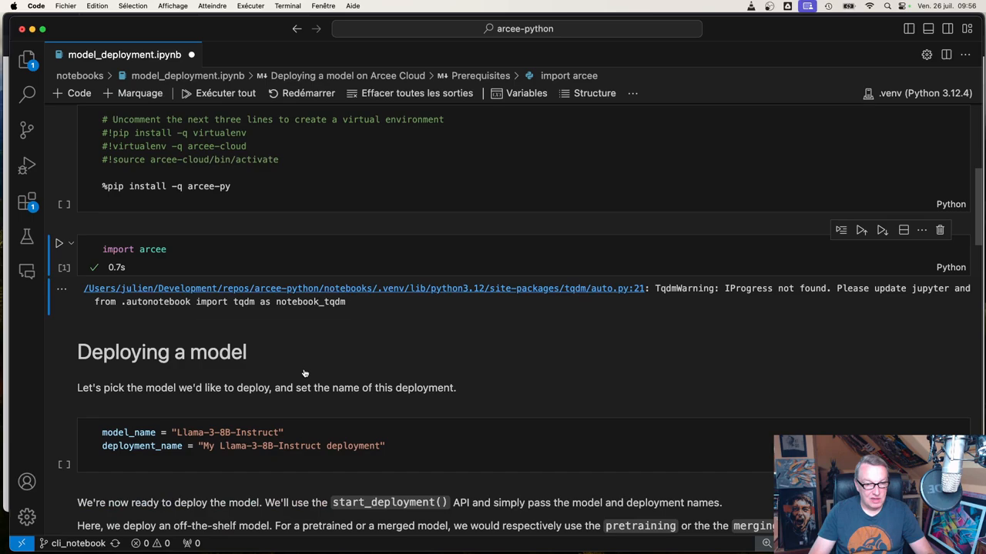
pyautogui.scroll(-3)
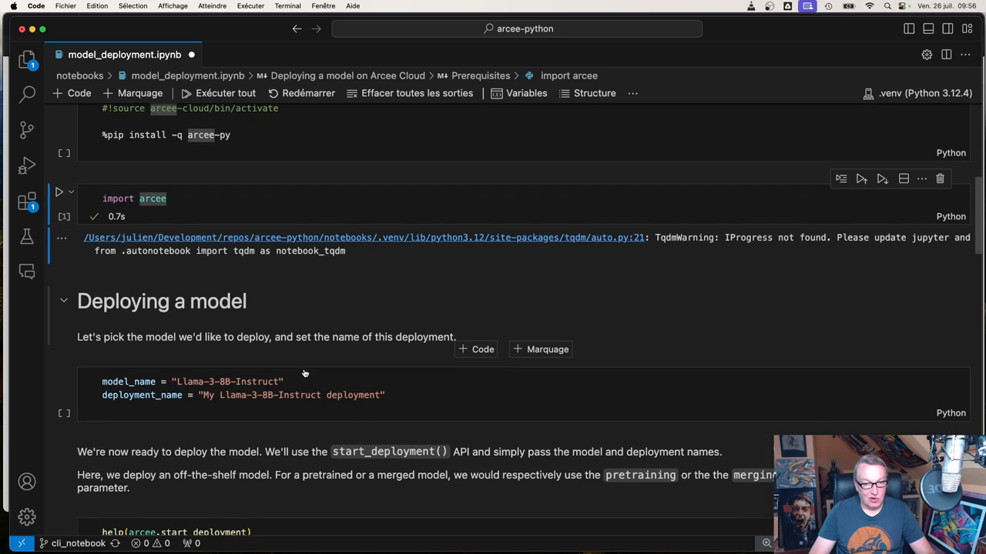
pyautogui.scroll(-3)
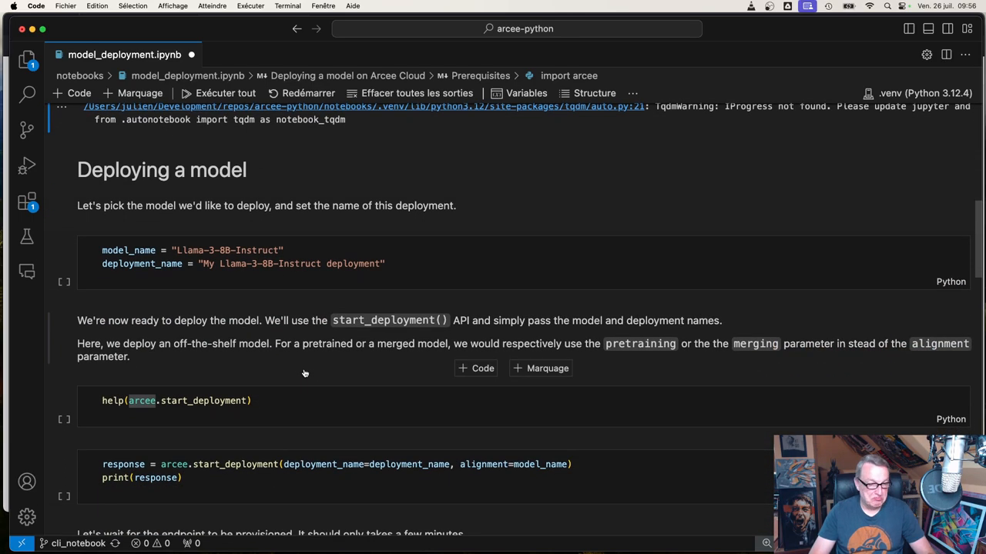
pyautogui.moveTo(300, 347)
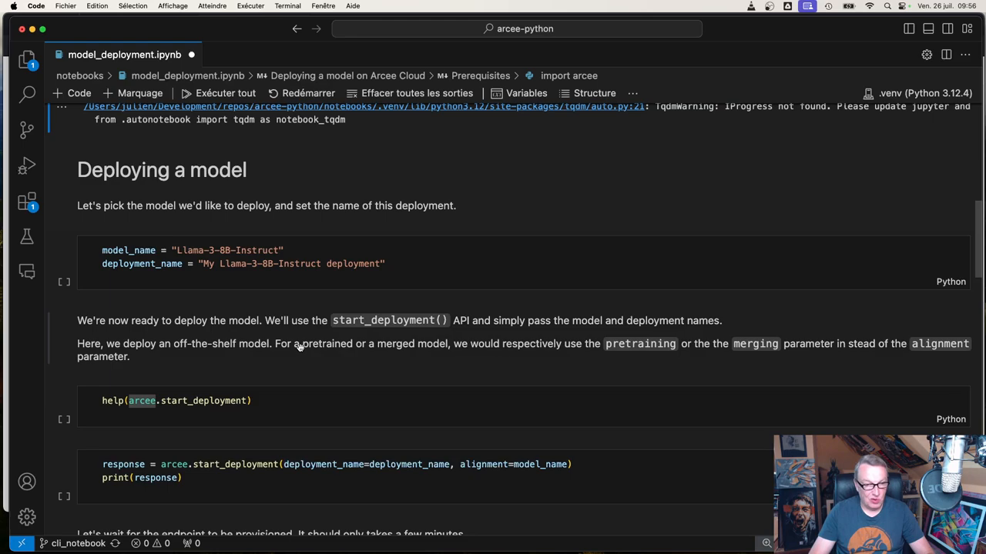
pyautogui.scroll(3)
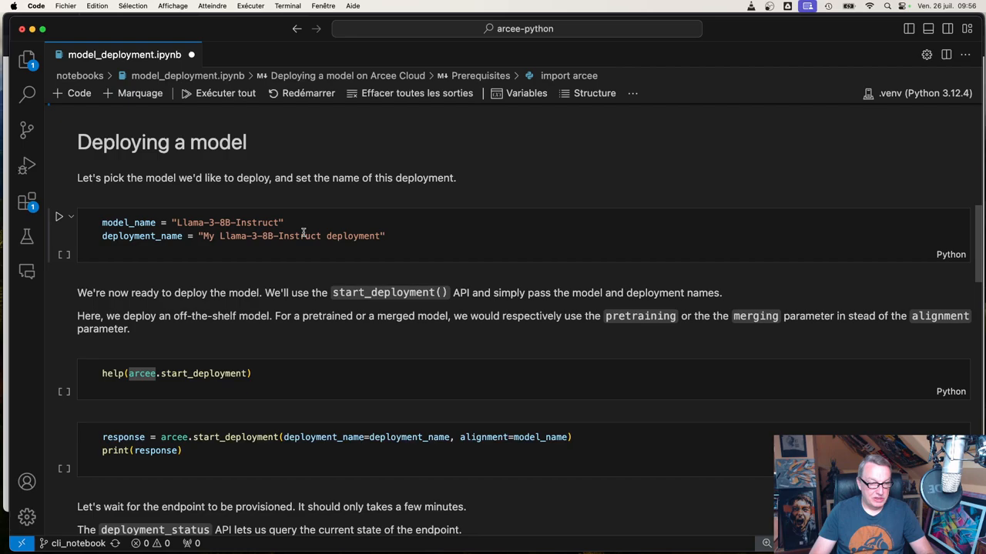
pyautogui.moveTo(338, 240)
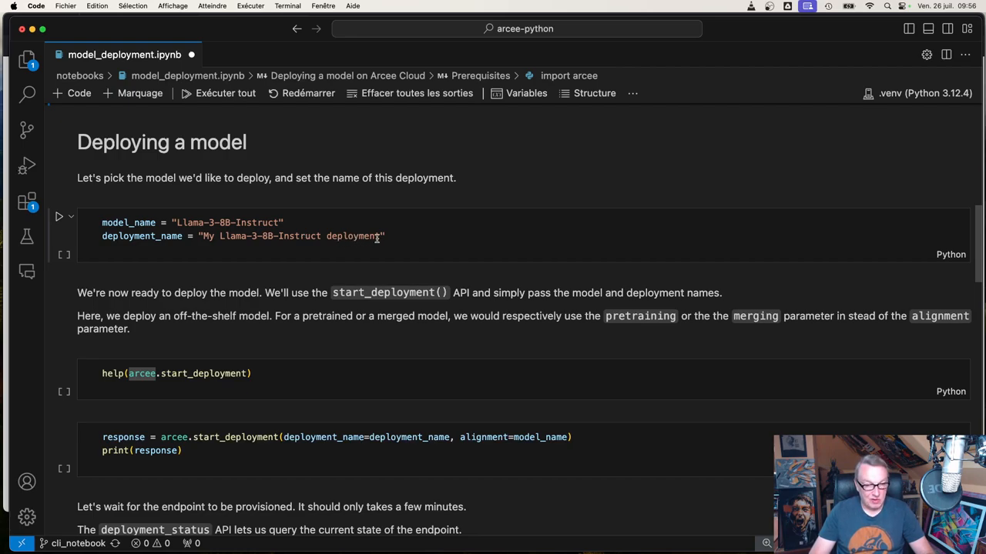
pyautogui.click(428, 236)
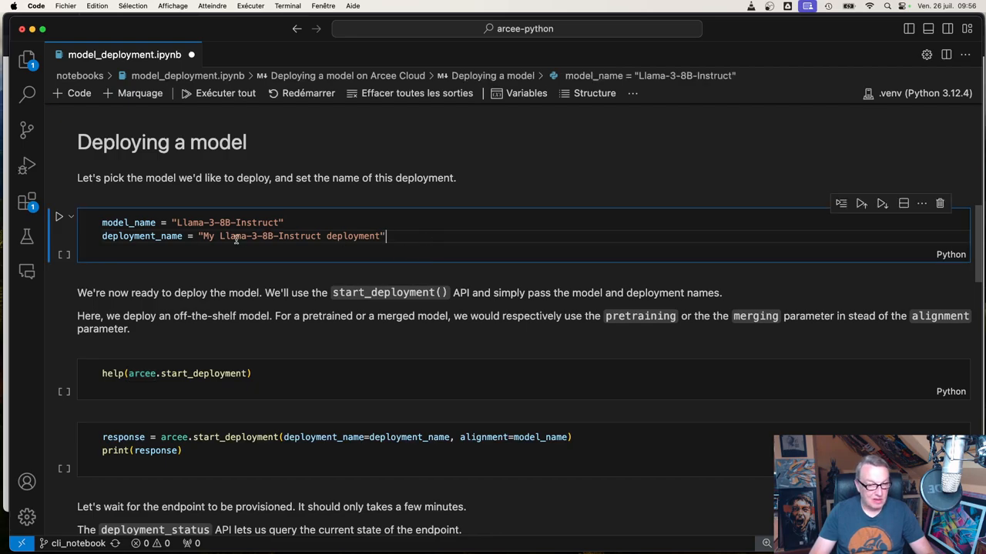
pyautogui.click(60, 216)
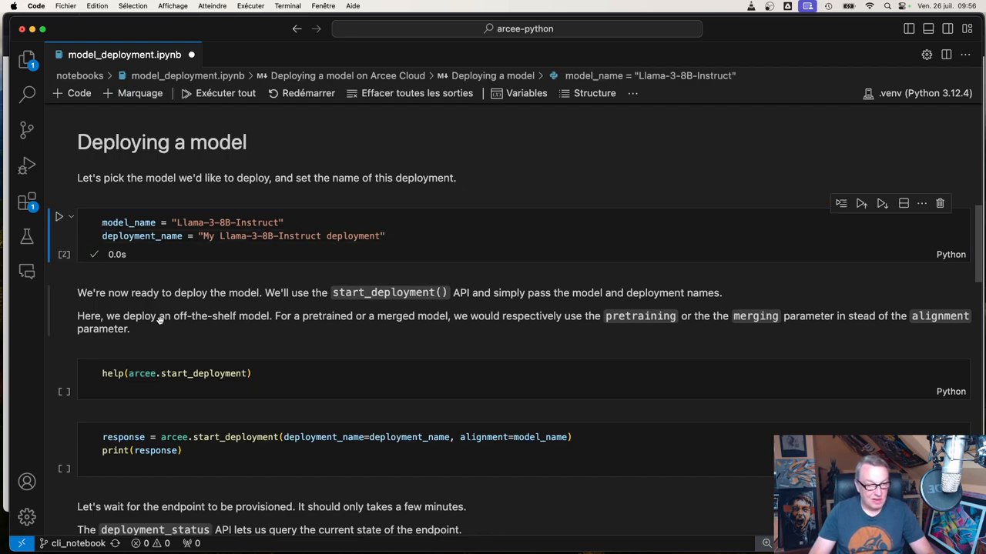
pyautogui.scroll(-3)
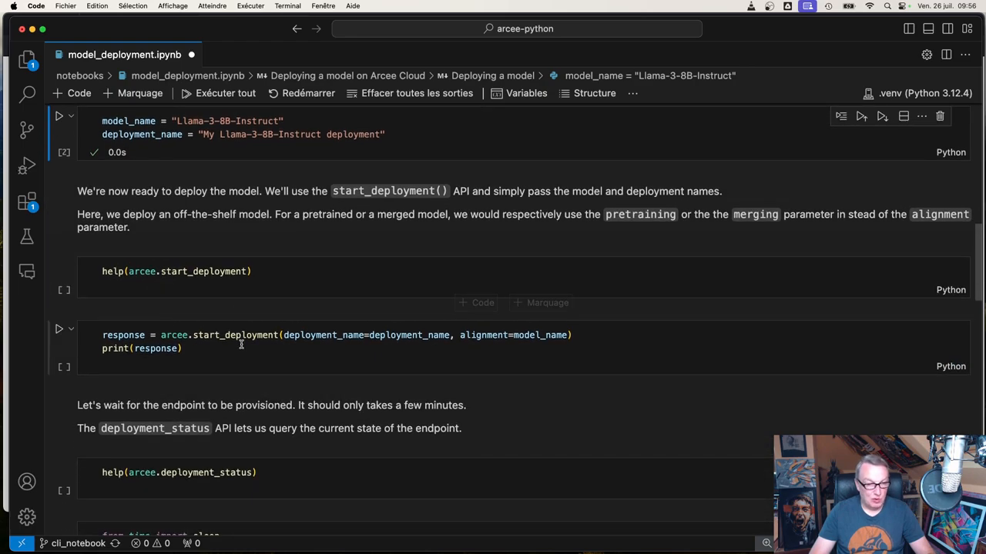
# Run the start_deployment help and polling cells until the deployment leaves pending status
pyautogui.click(59, 265)
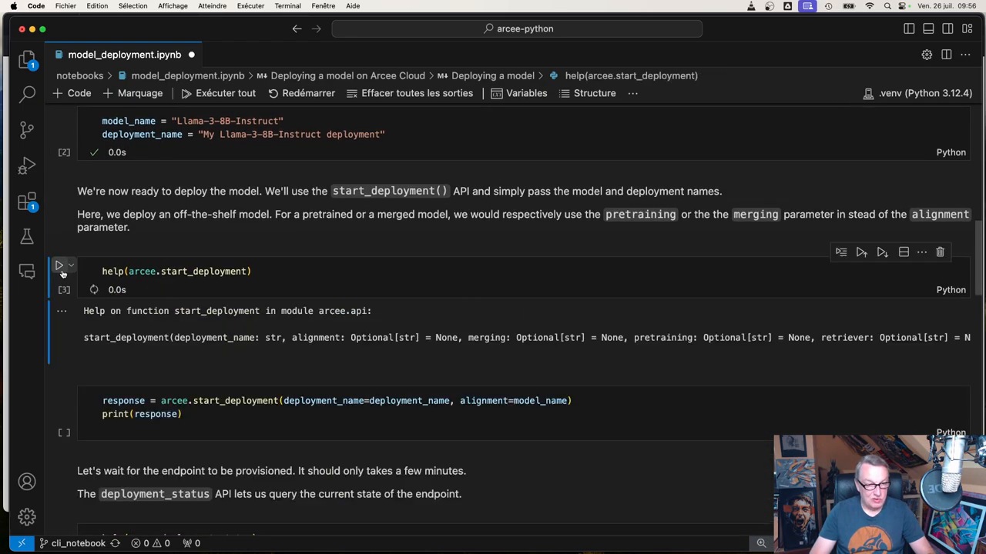
pyautogui.scroll(-3)
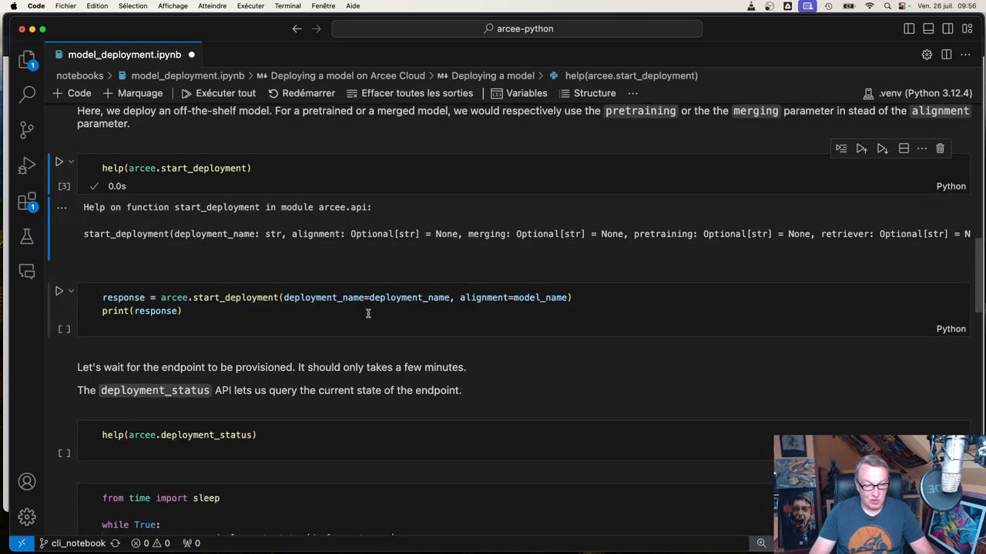
pyautogui.moveTo(110, 316)
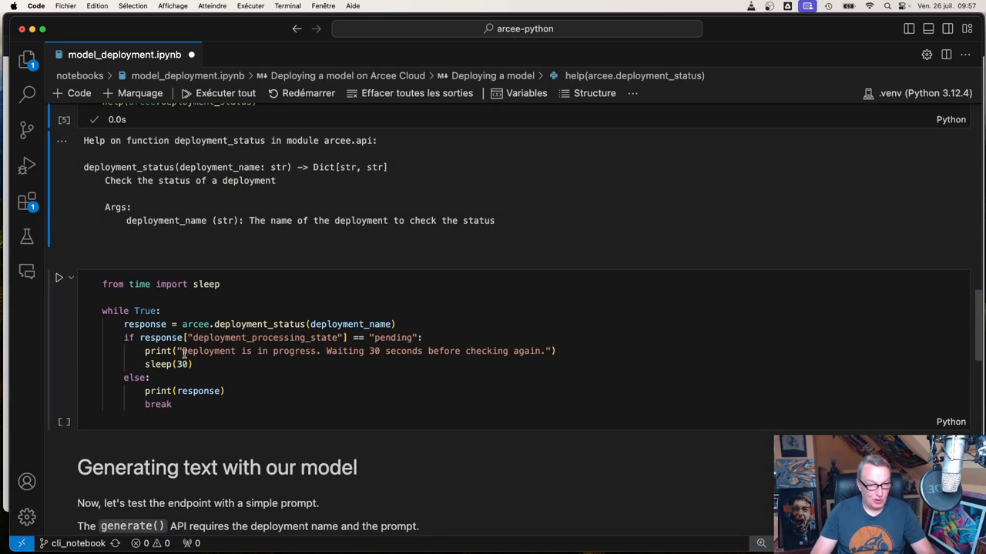
pyautogui.click(60, 277)
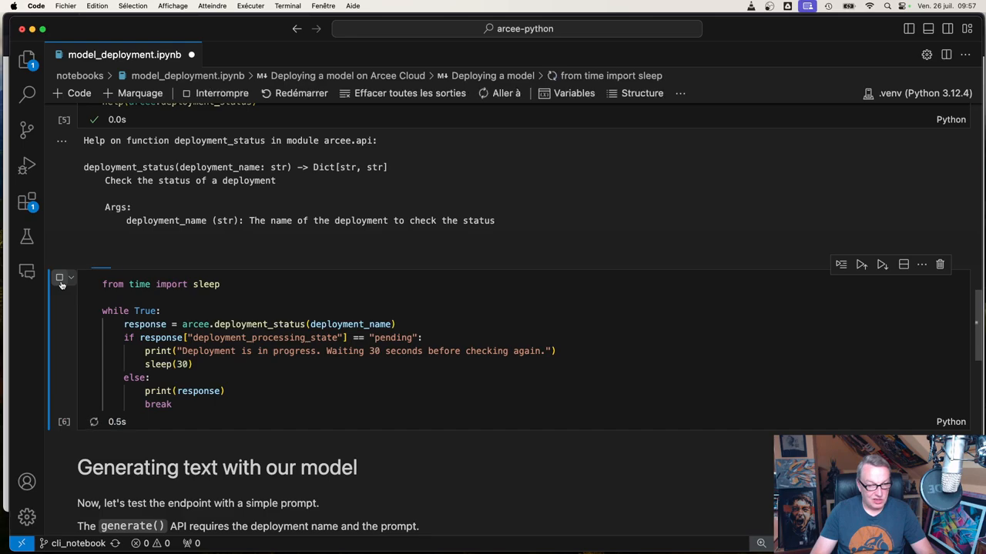
pyautogui.click(861, 265)
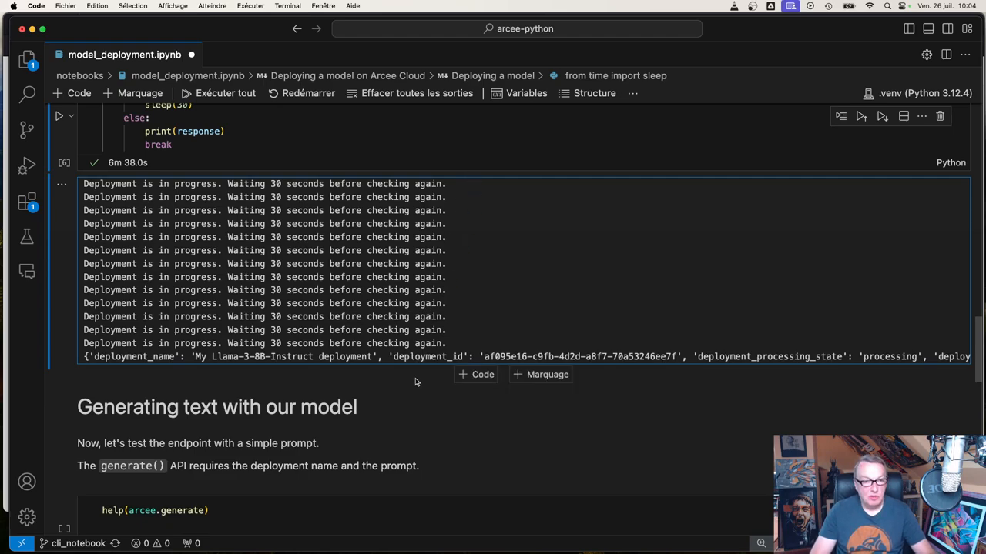
# Display the help documentation for the arcee.generate function in the notebook
pyautogui.scroll(-3)
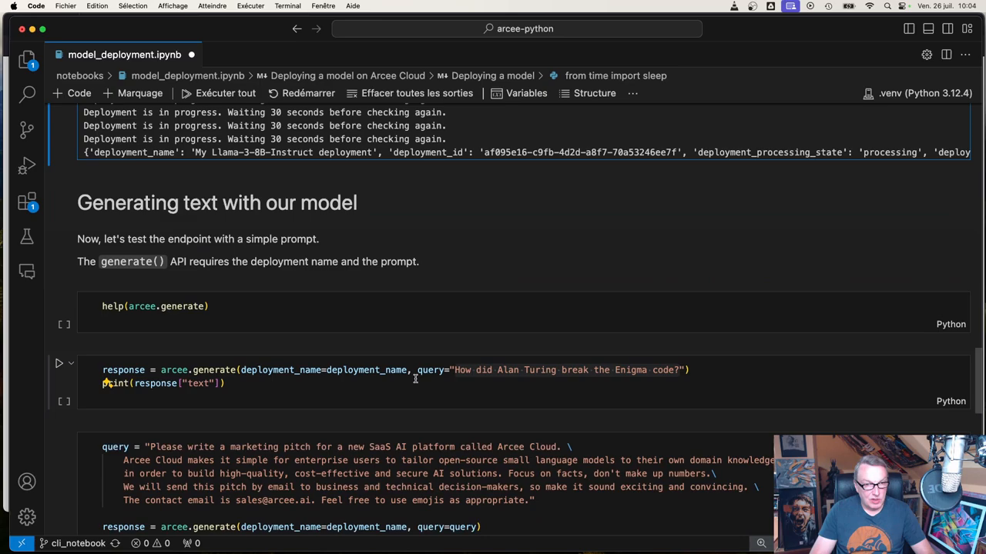
pyautogui.scroll(3)
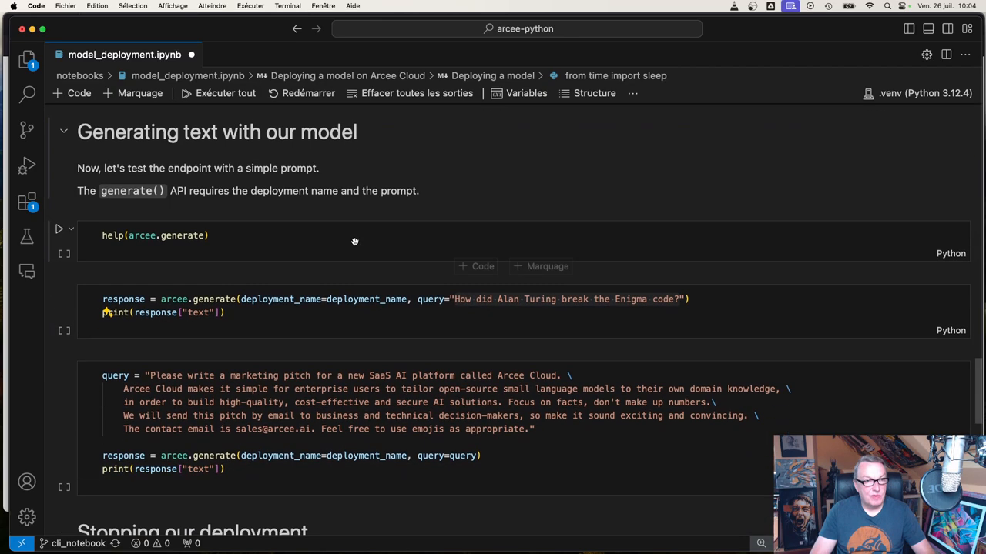
pyautogui.click(59, 228)
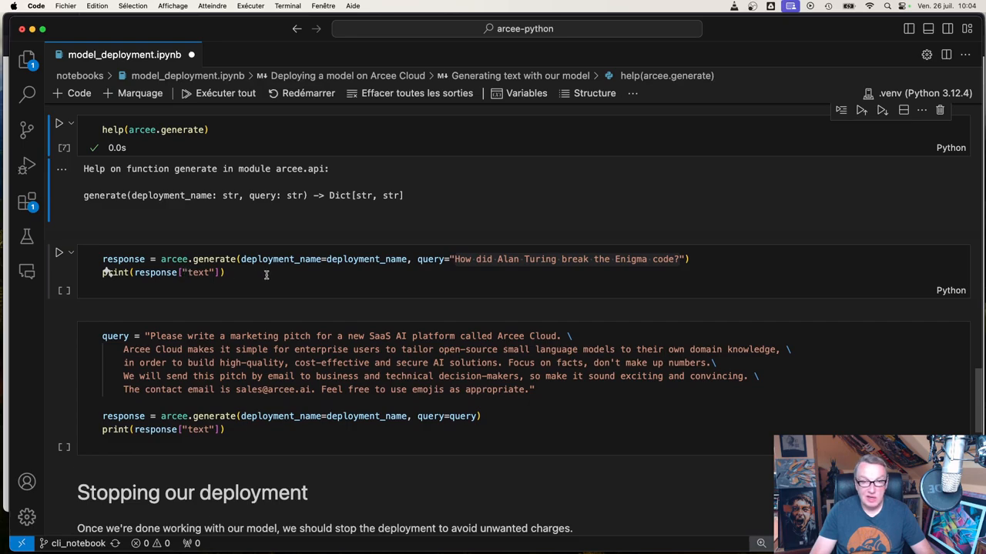
pyautogui.moveTo(365, 259)
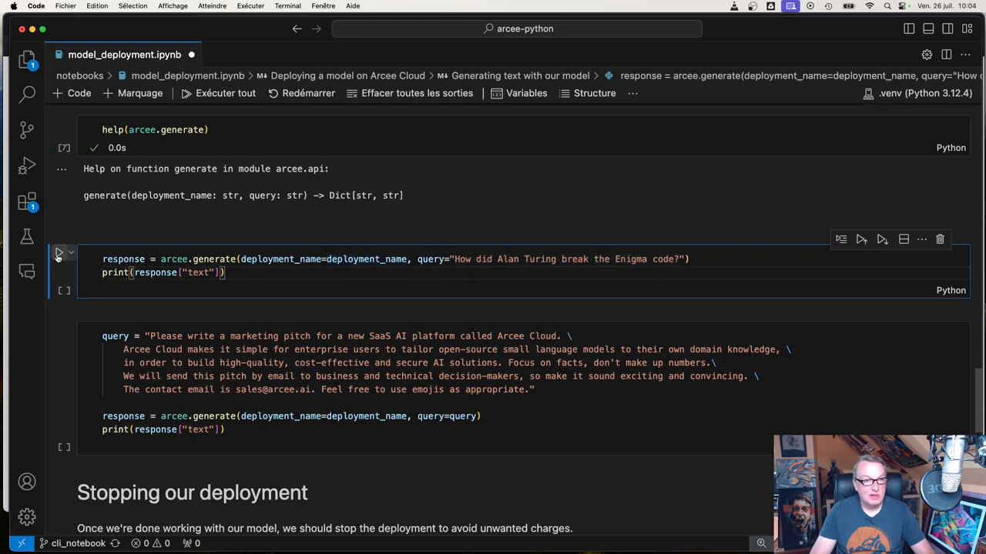
# Query the model on how Alan Turing broke Enigma and review its 25.8s answer
pyautogui.click(60, 252)
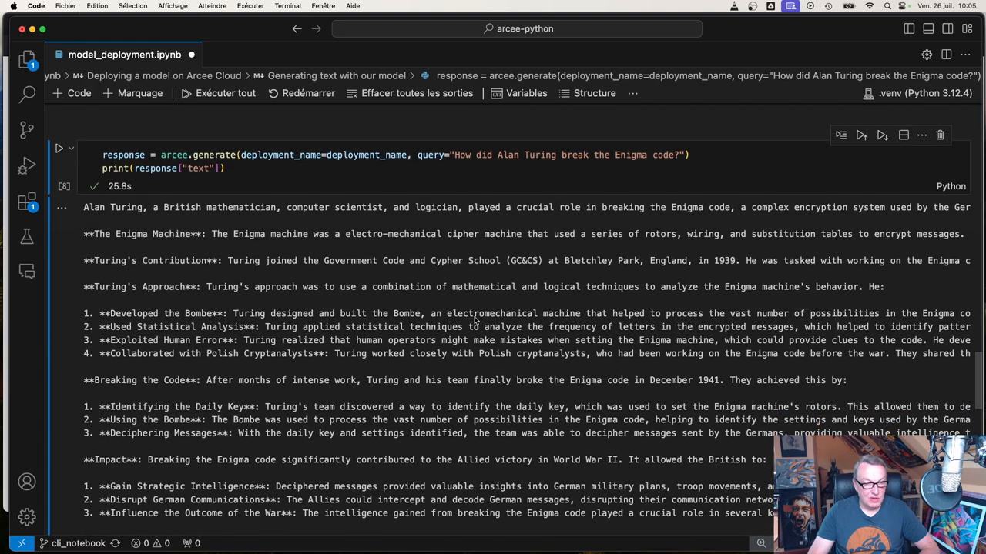
pyautogui.scroll(-3)
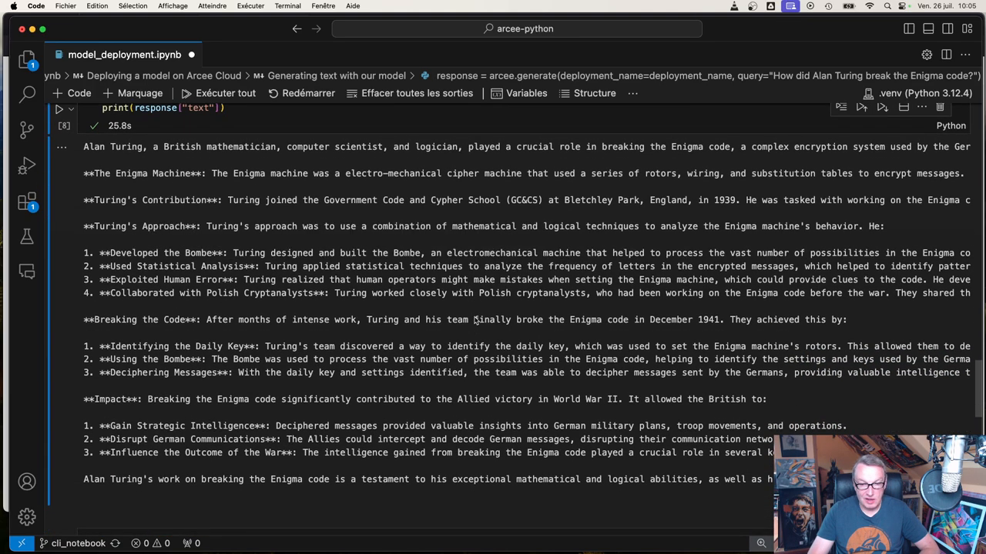
pyautogui.scroll(-3)
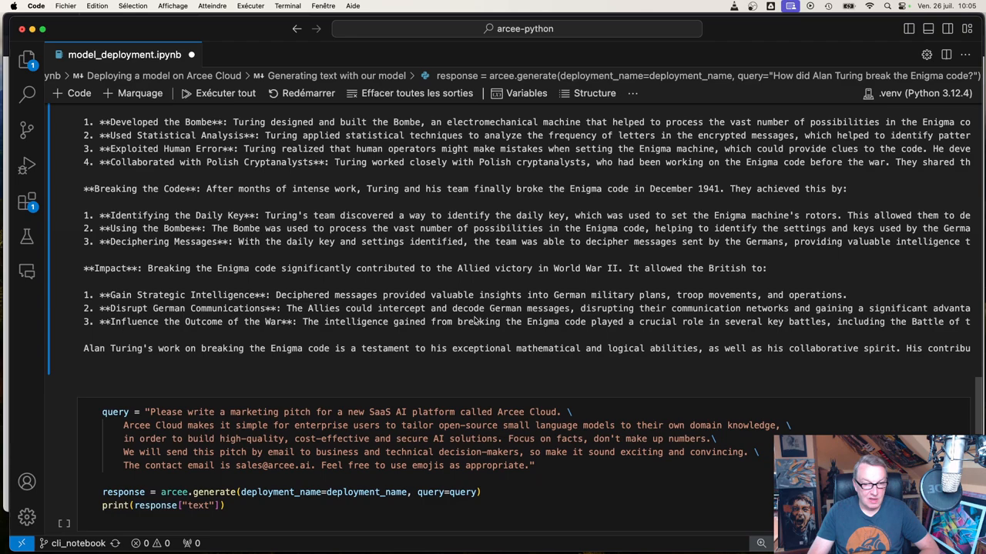
pyautogui.scroll(-3)
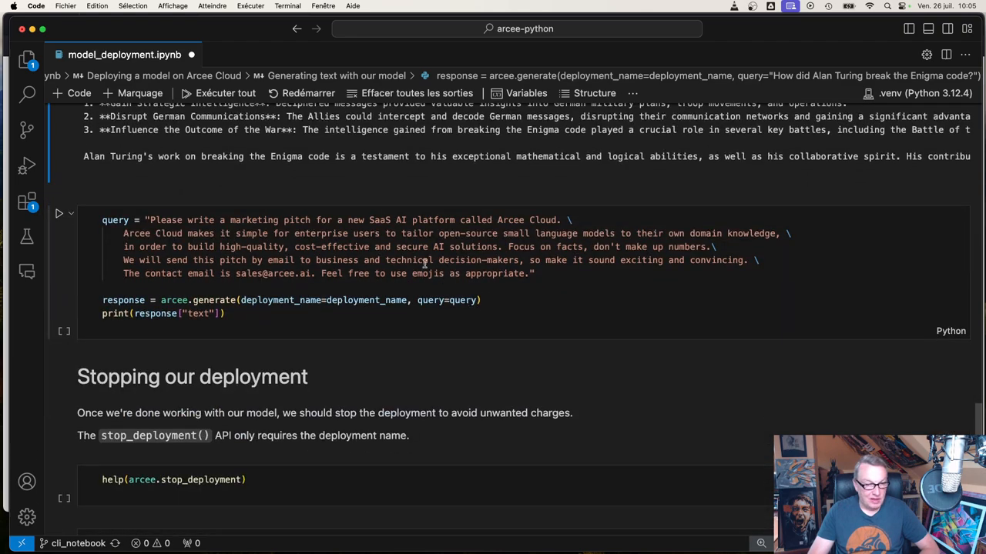
# Get an emoji-rich Arcee Cloud pitch, then run arcee.stop_deployment until 'Stopping deployment...' appears
pyautogui.click(59, 213)
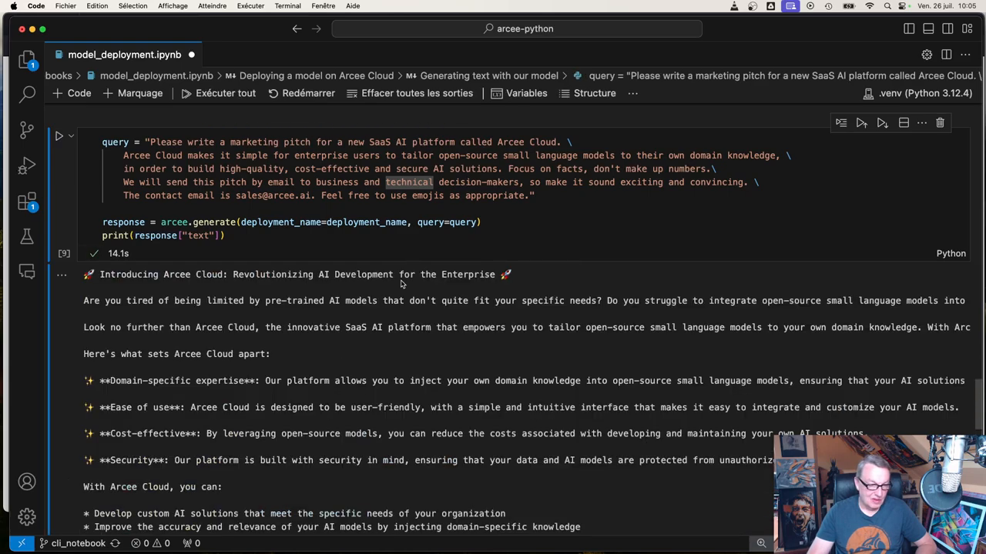
pyautogui.scroll(-3)
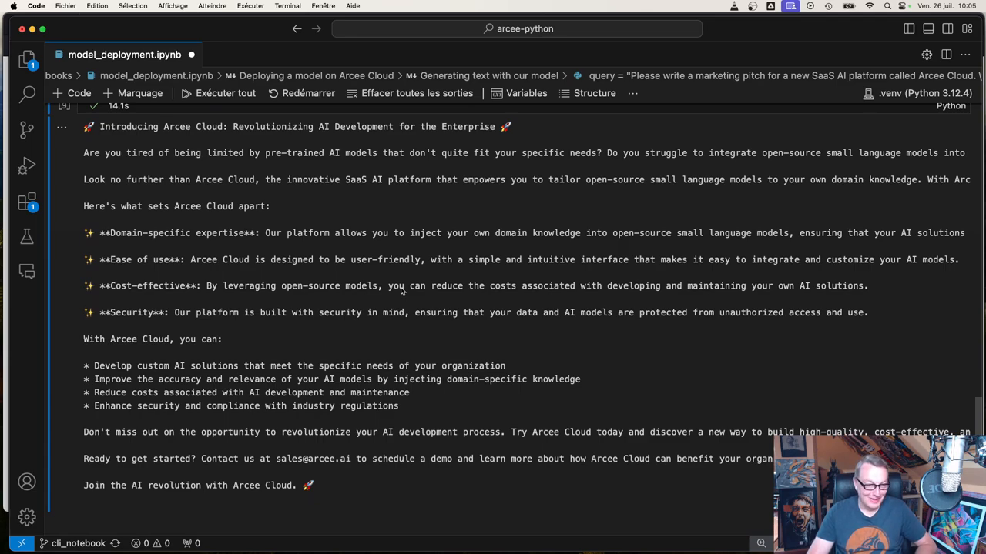
pyautogui.scroll(-3)
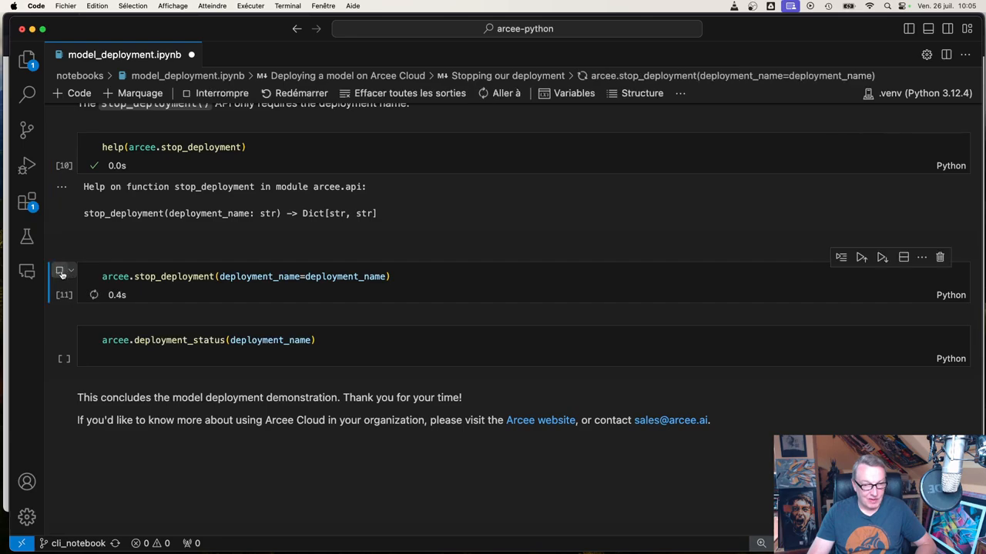
pyautogui.click(59, 277)
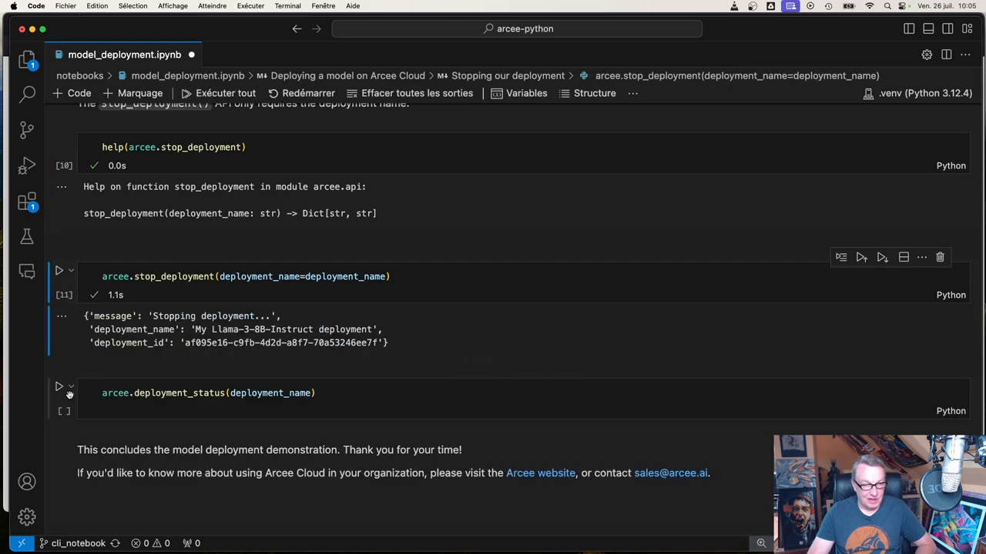